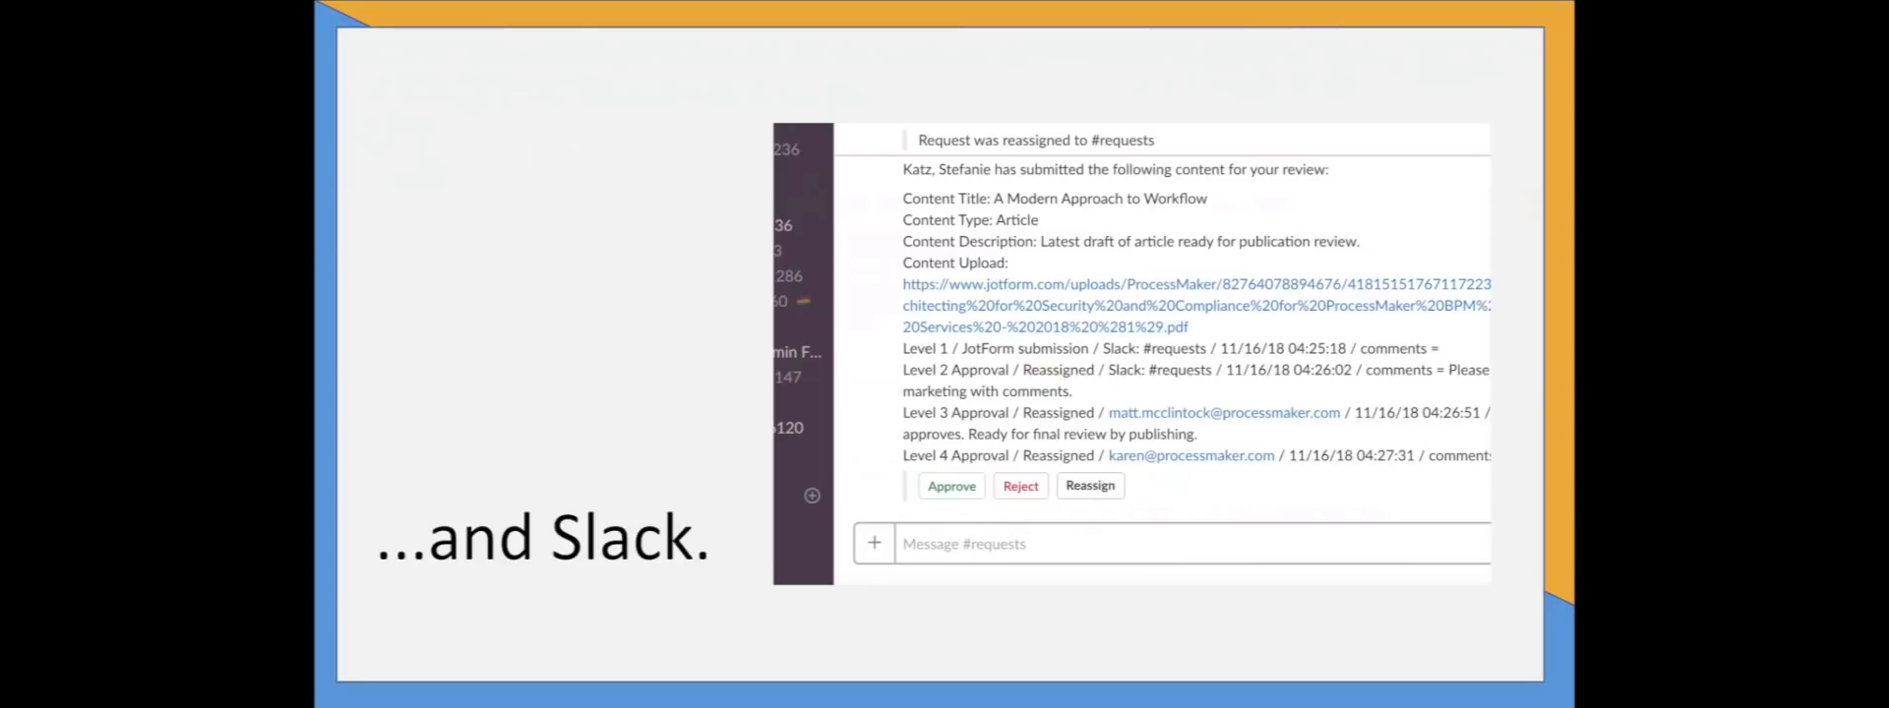
Step: Advance past the Slack delivery slide to the JotForm review form demo
key(right)
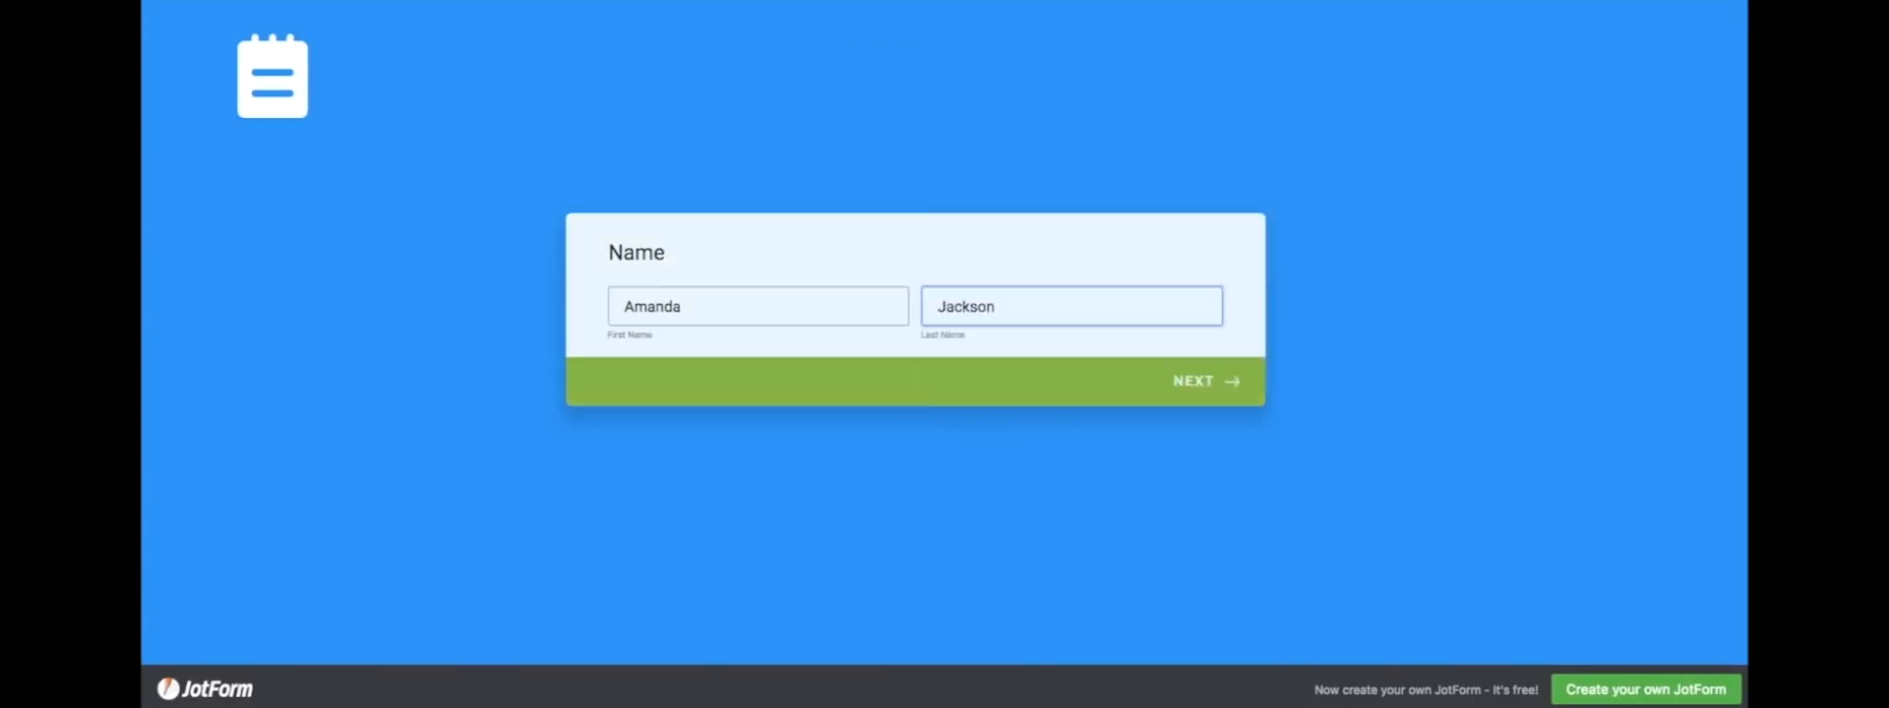
Step: Complete the form with email, Case Study type, 'Telecommunications Case Study' title and PDF, then submit
click(1204, 381)
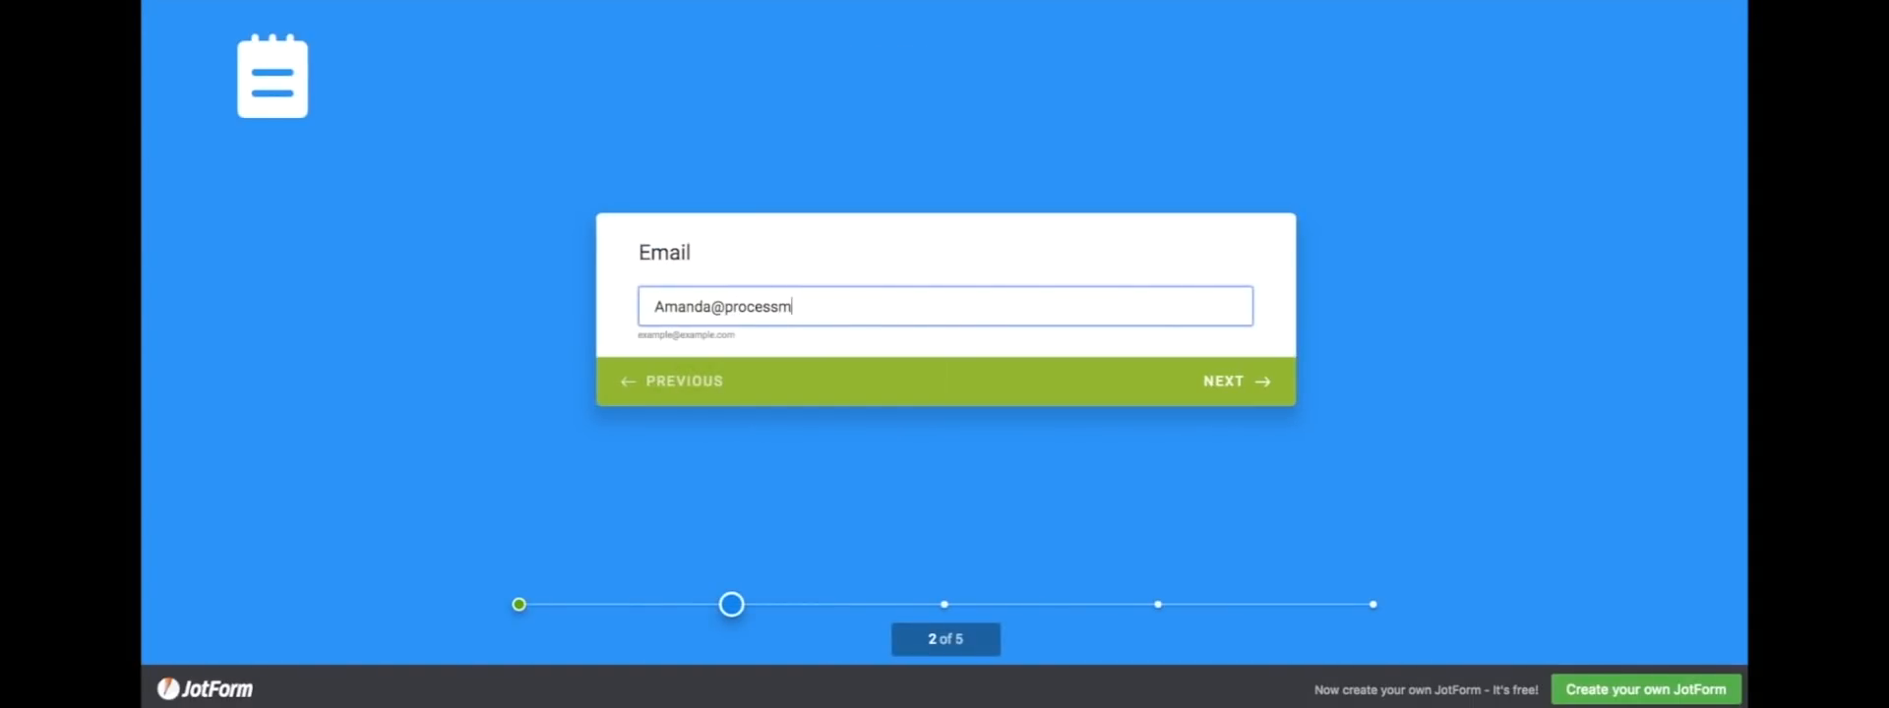
click(1222, 380)
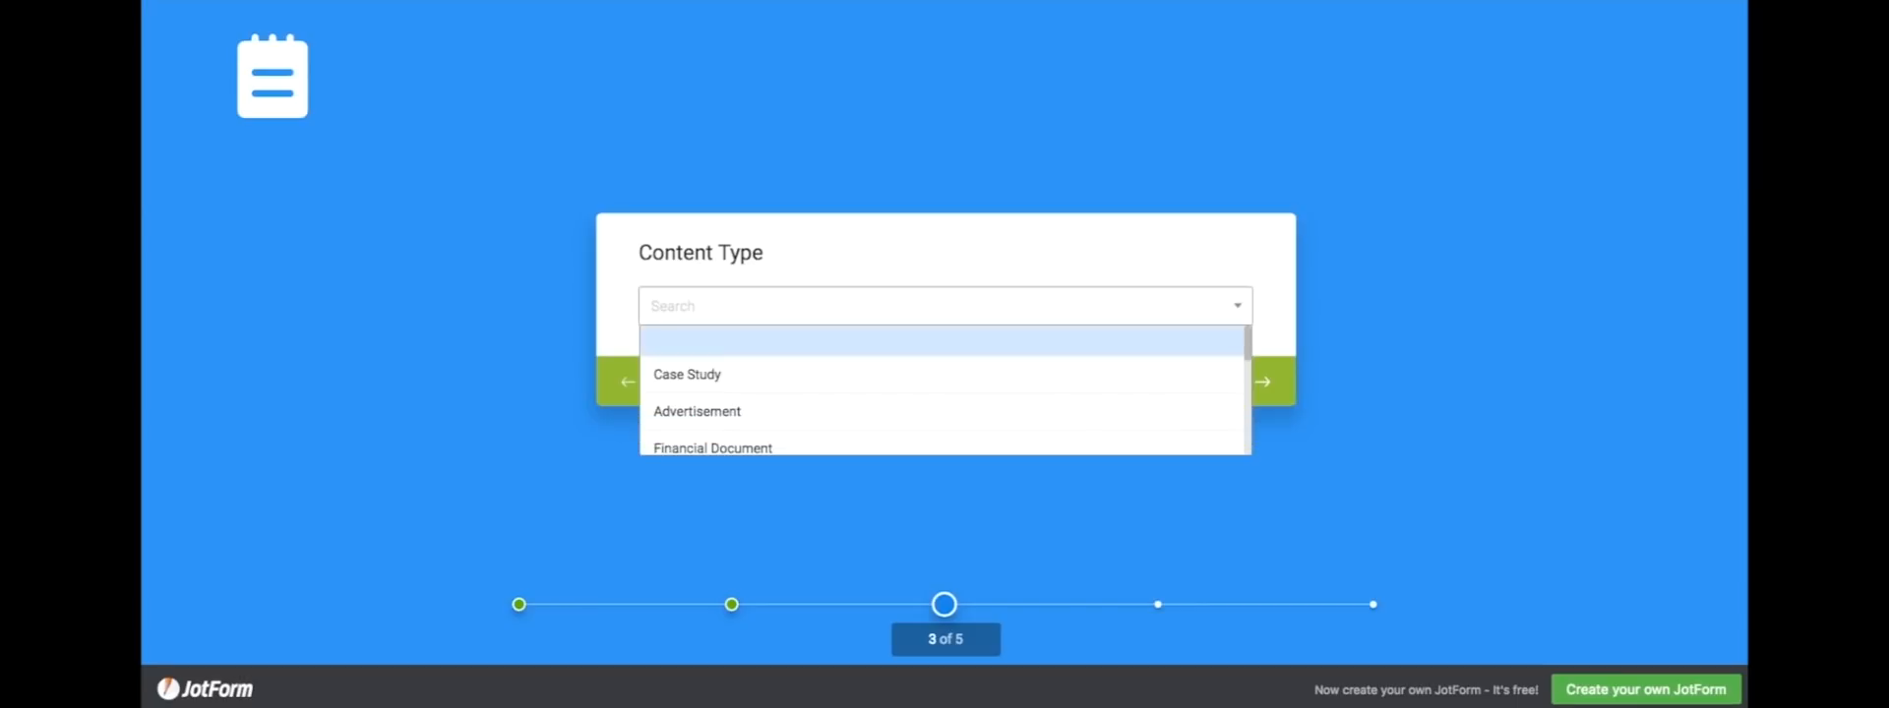
click(1234, 380)
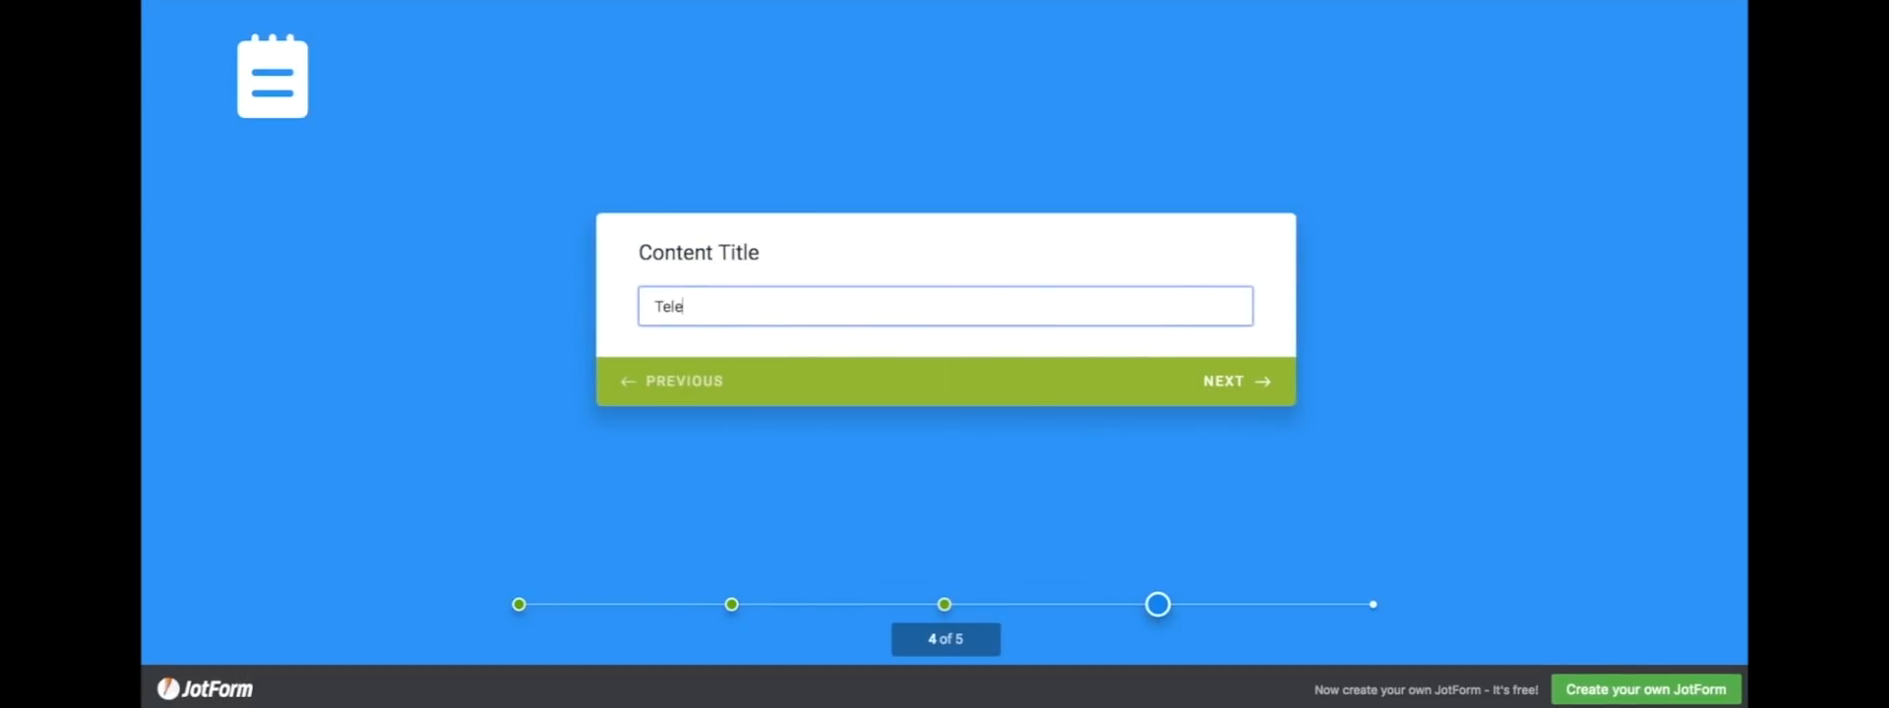
text(communications Case S)
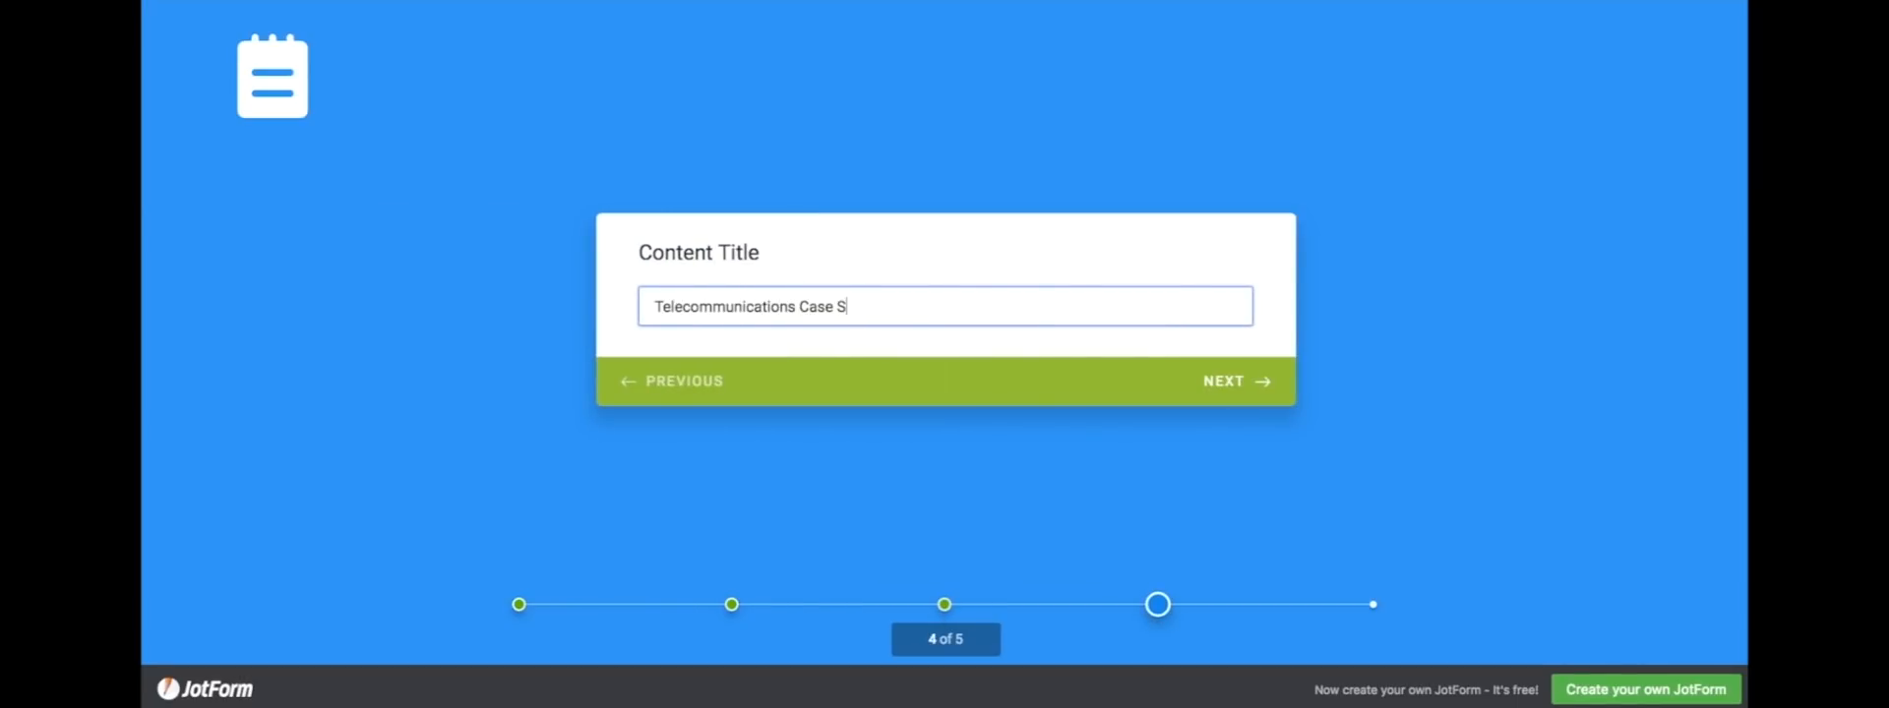
click(1222, 381)
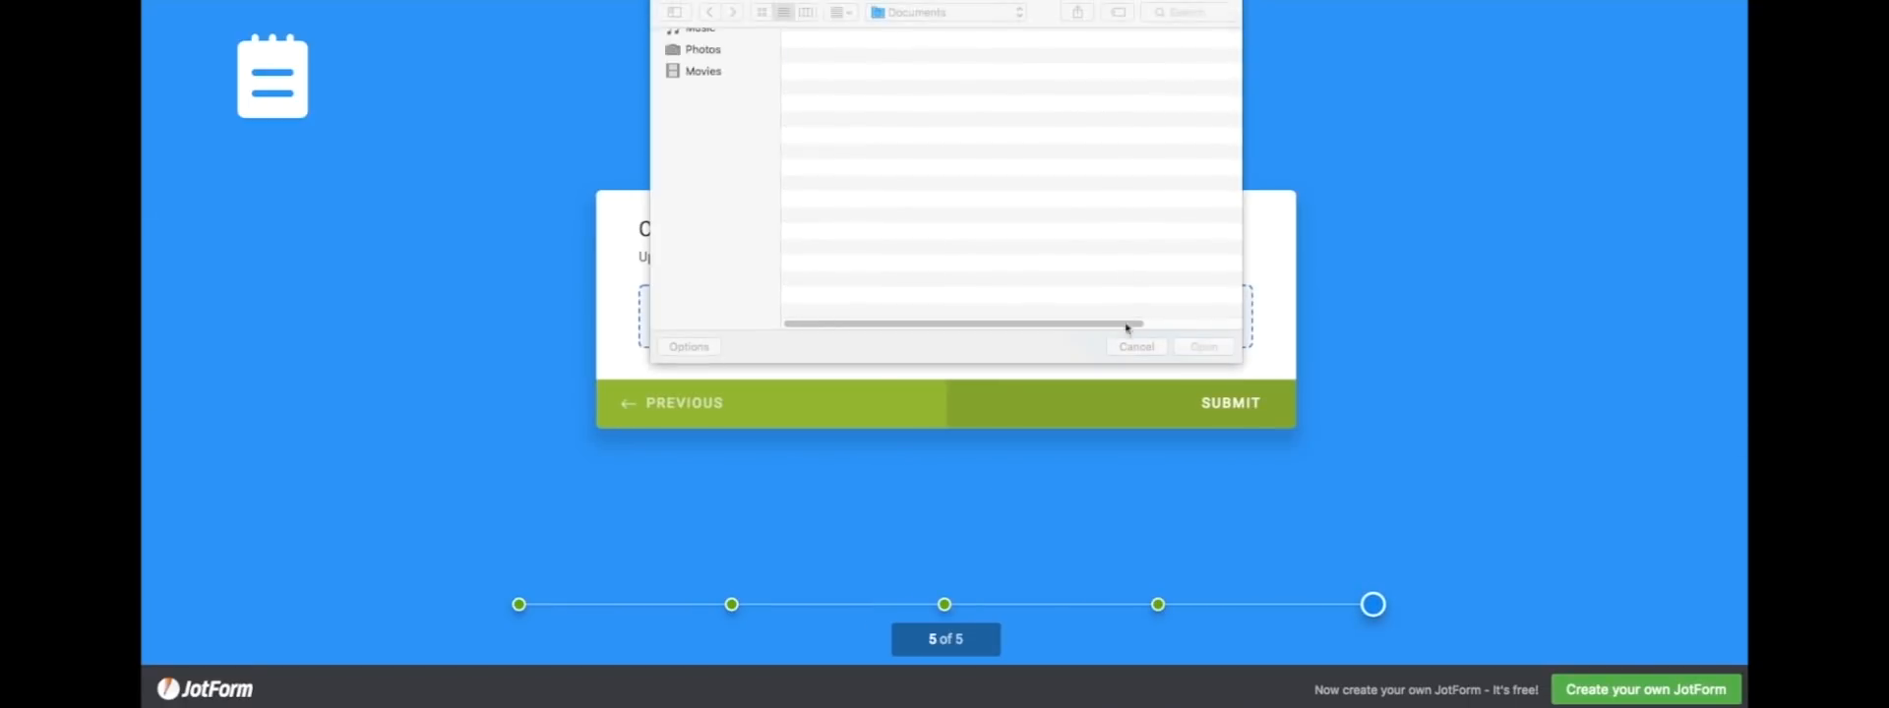
click(1202, 347)
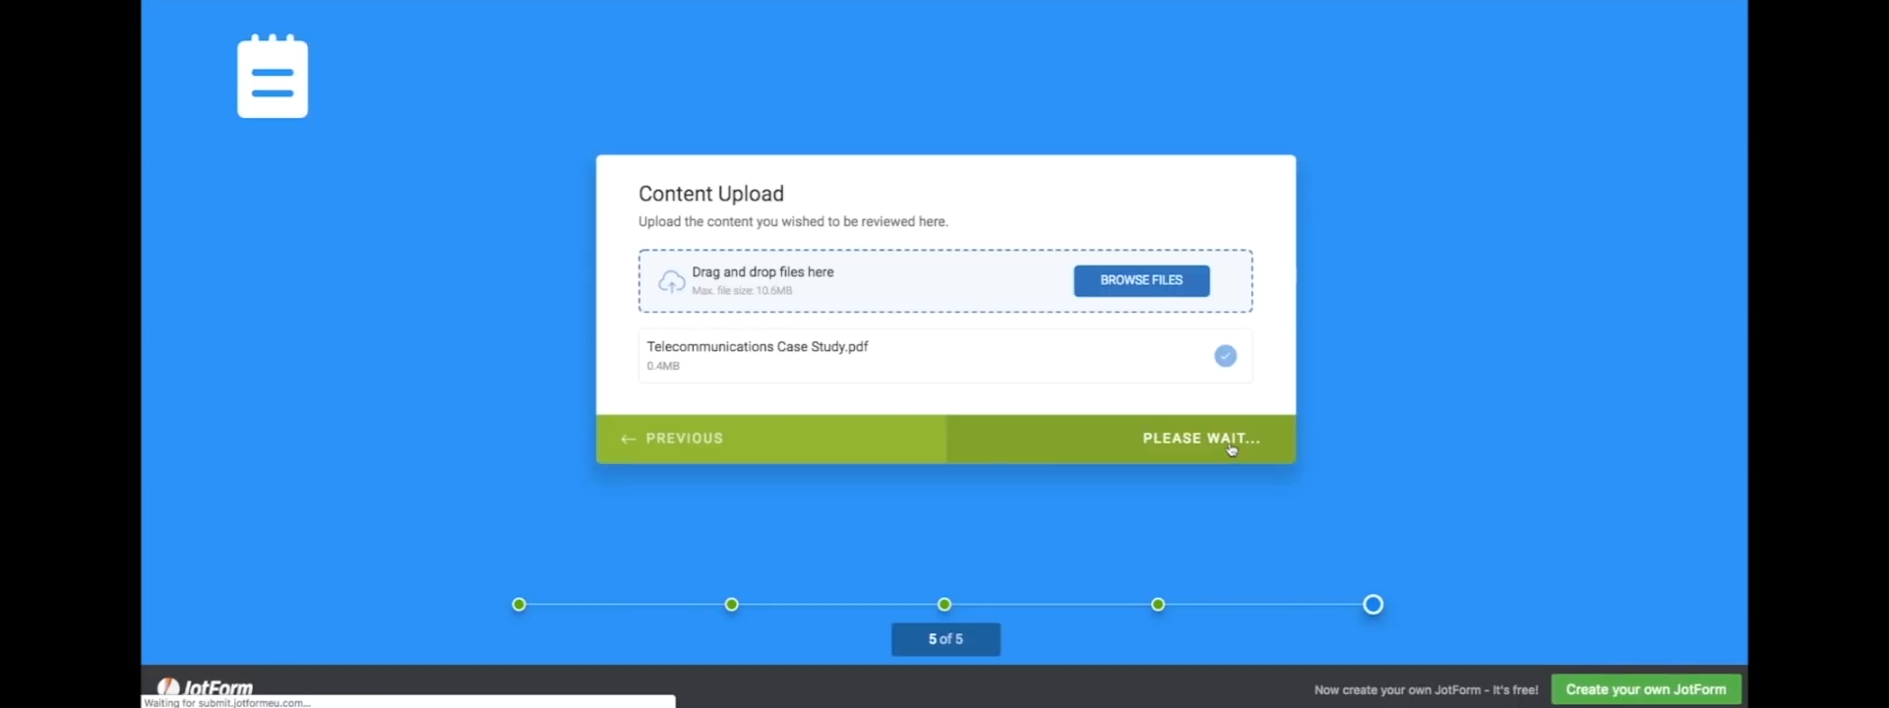
click(1198, 437)
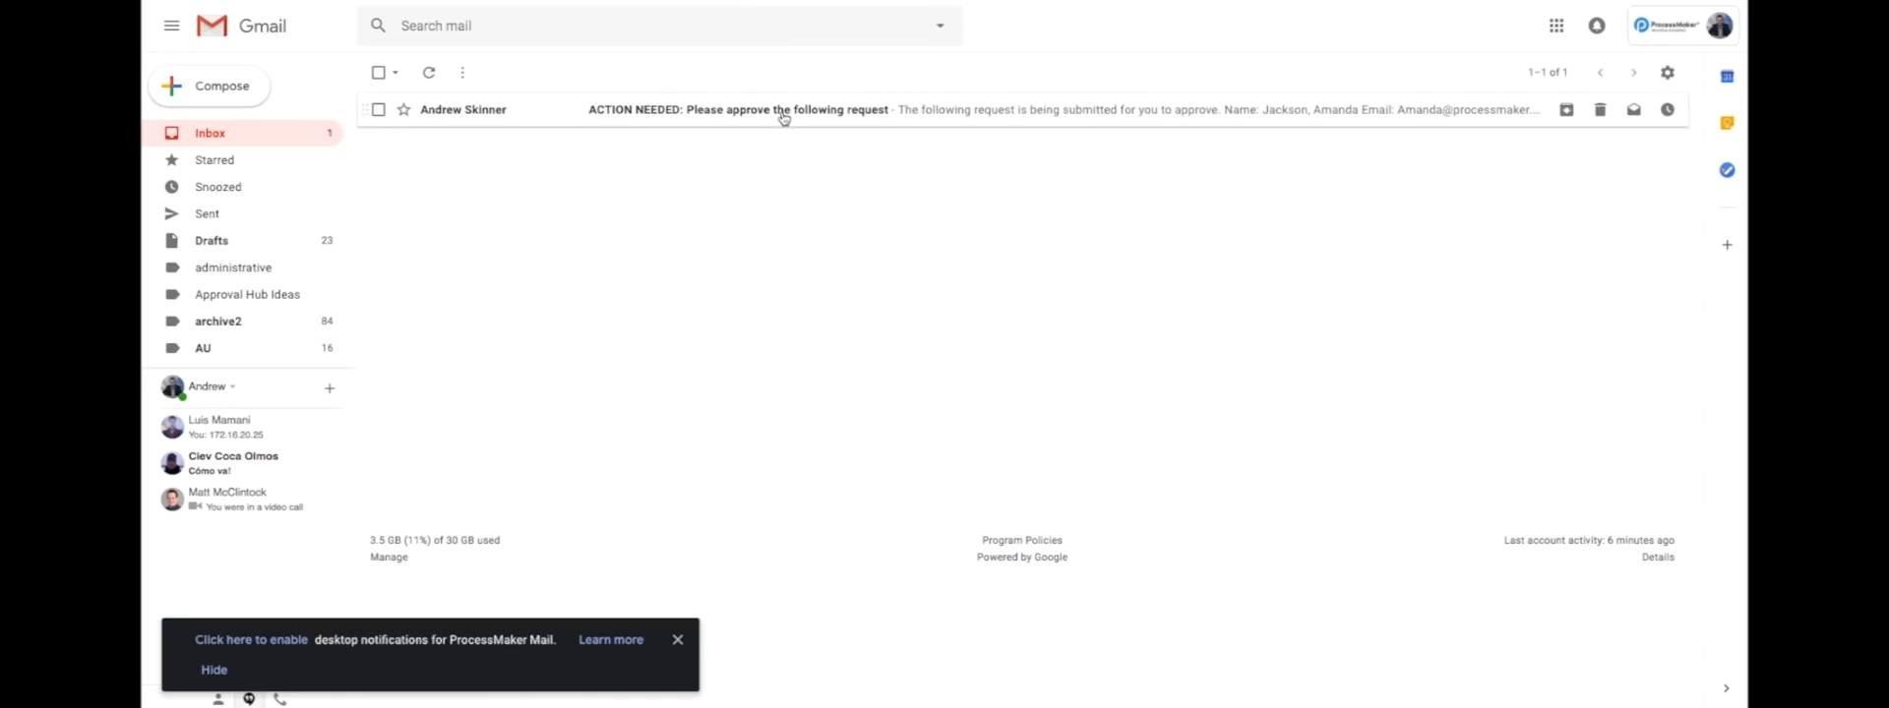
Step: Open the ACTION NEEDED approval email and reassign the request with a review comment
click(740, 109)
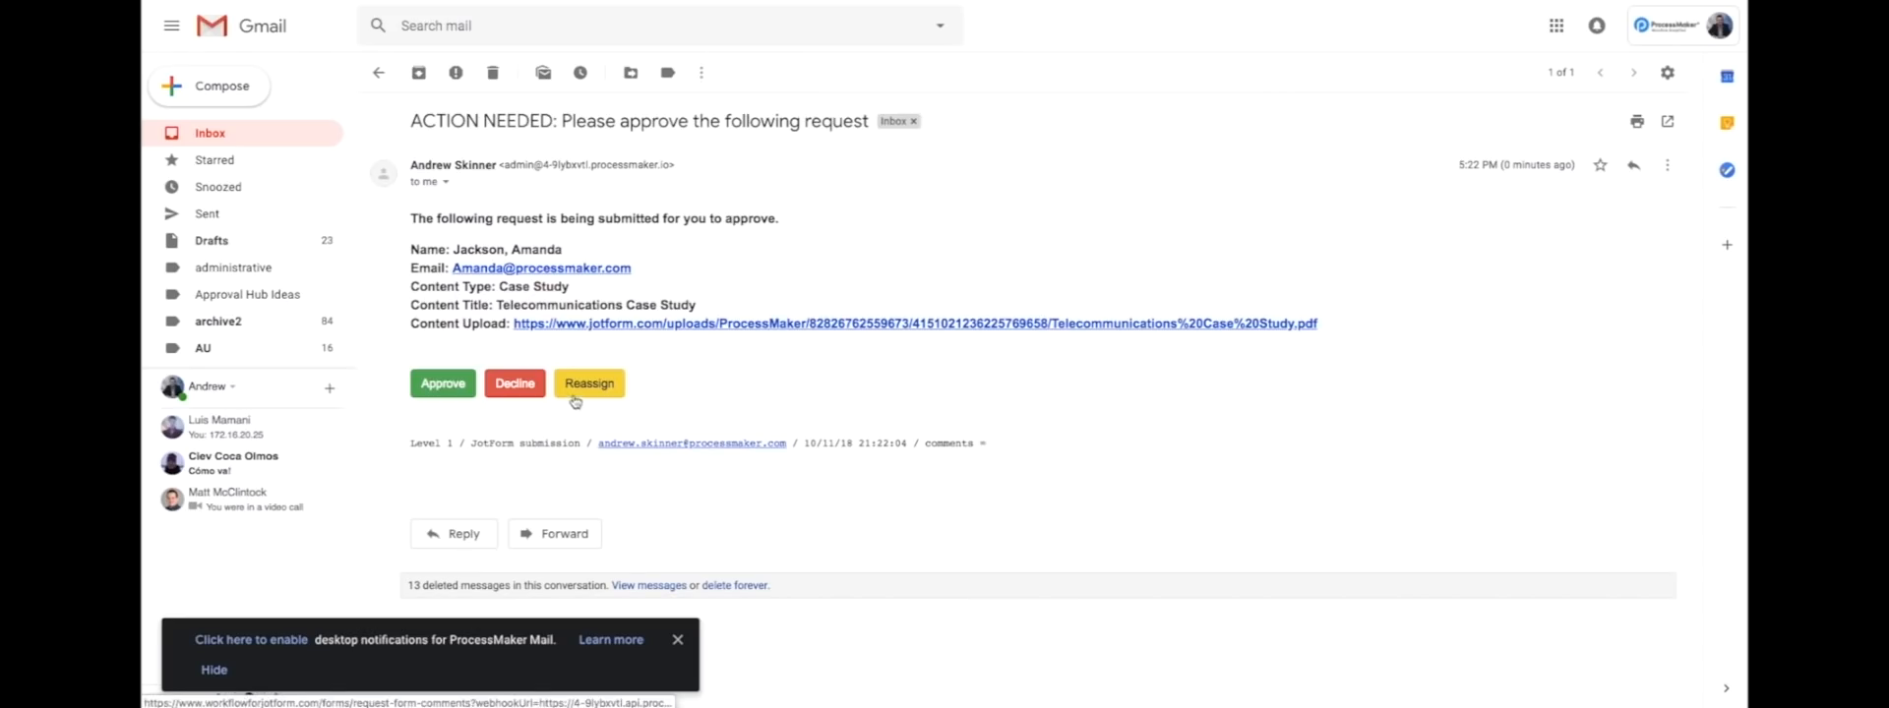
click(589, 383)
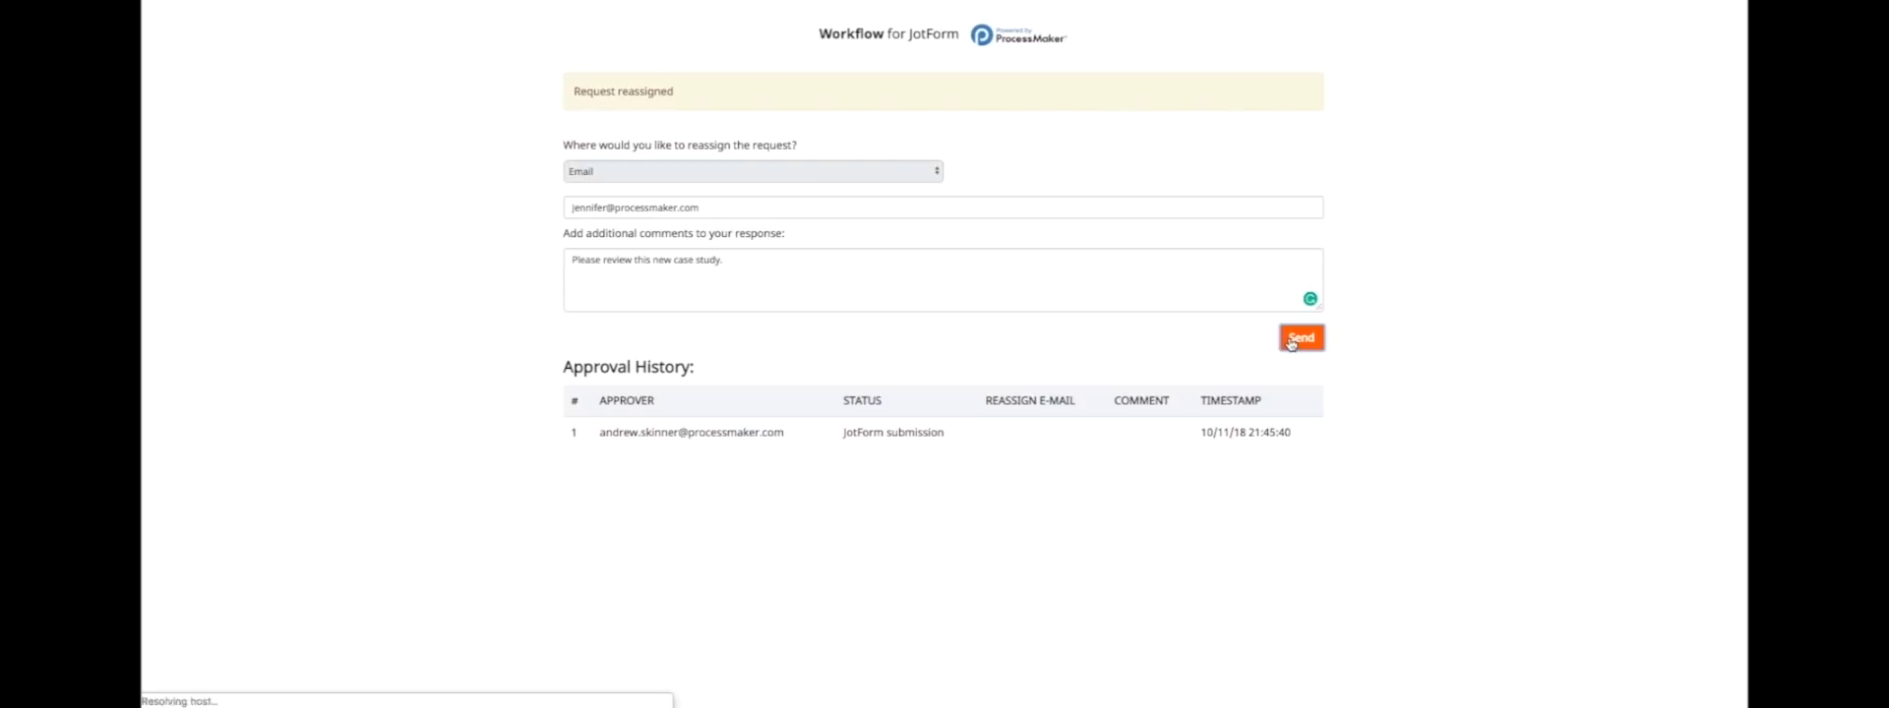
click(1300, 336)
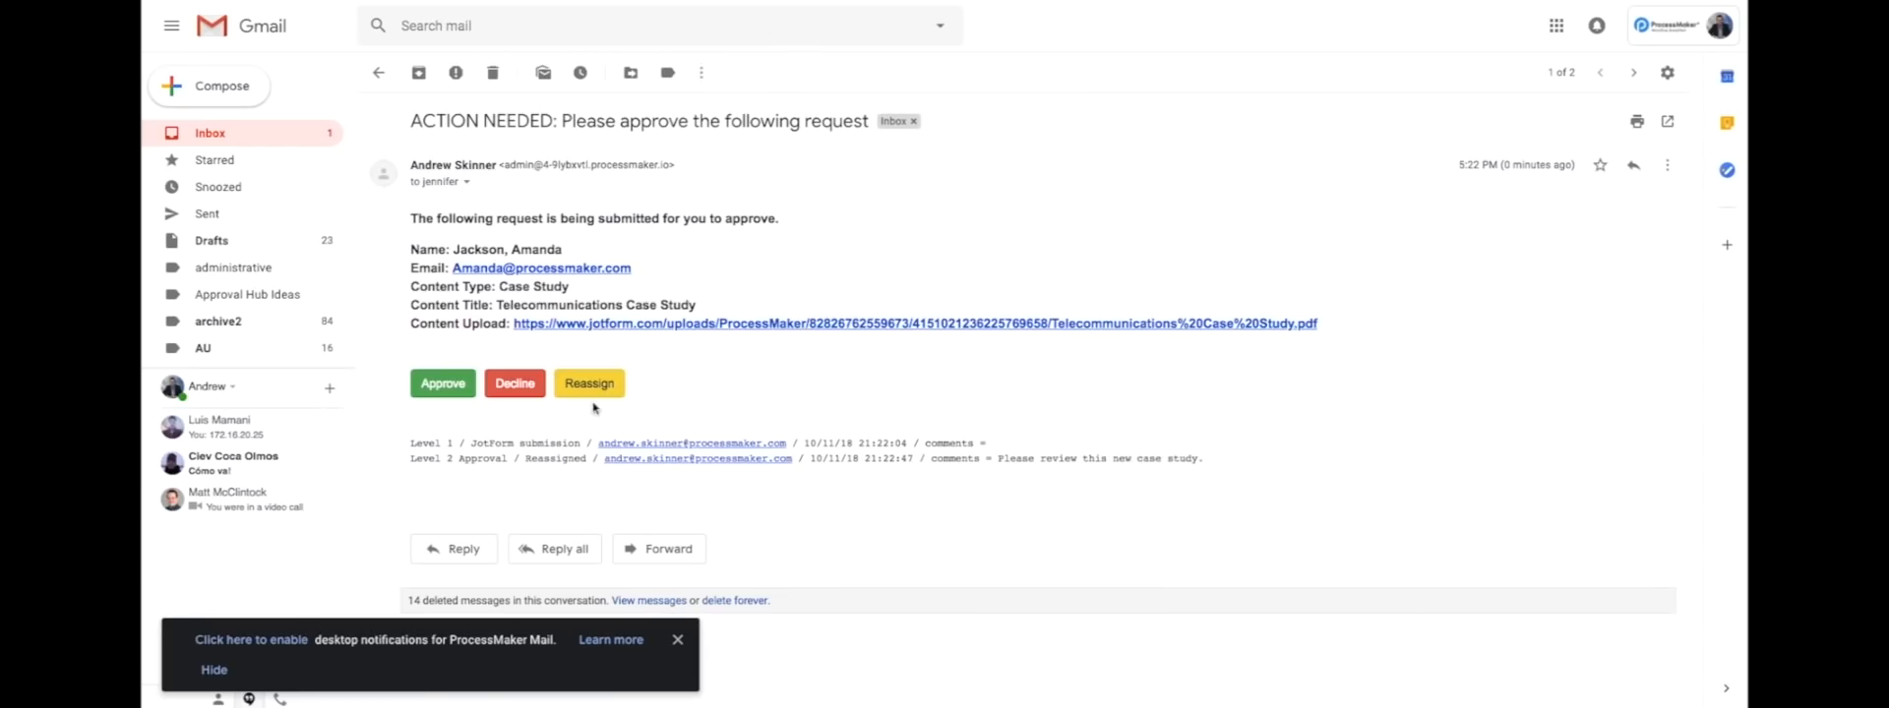
Step: Return the request to the original approver, approve it, and open the confirmation email
click(589, 383)
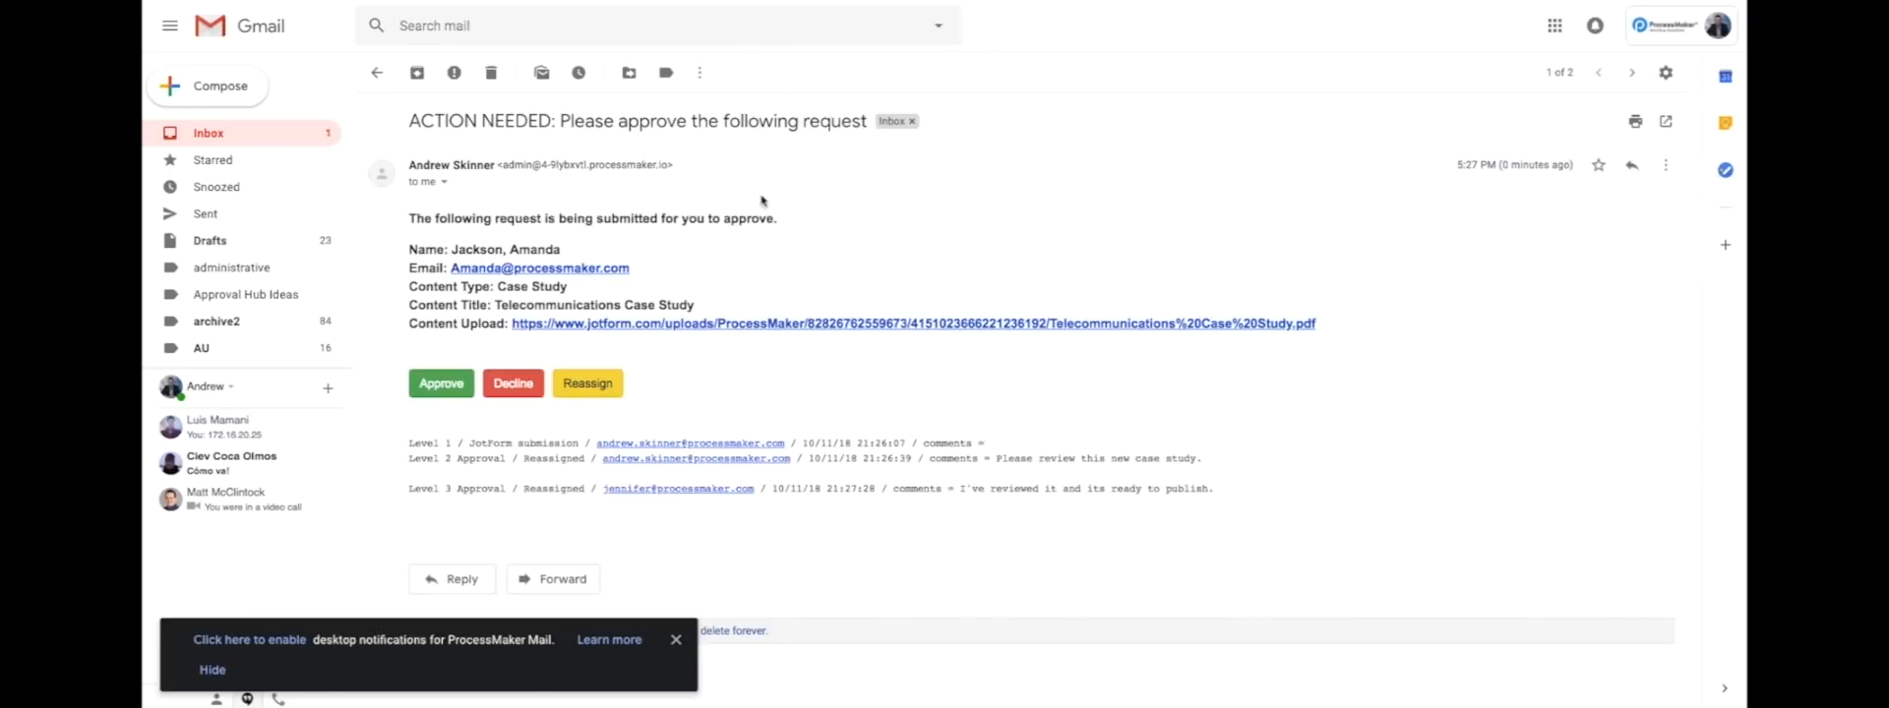
mouse_move(1005, 500)
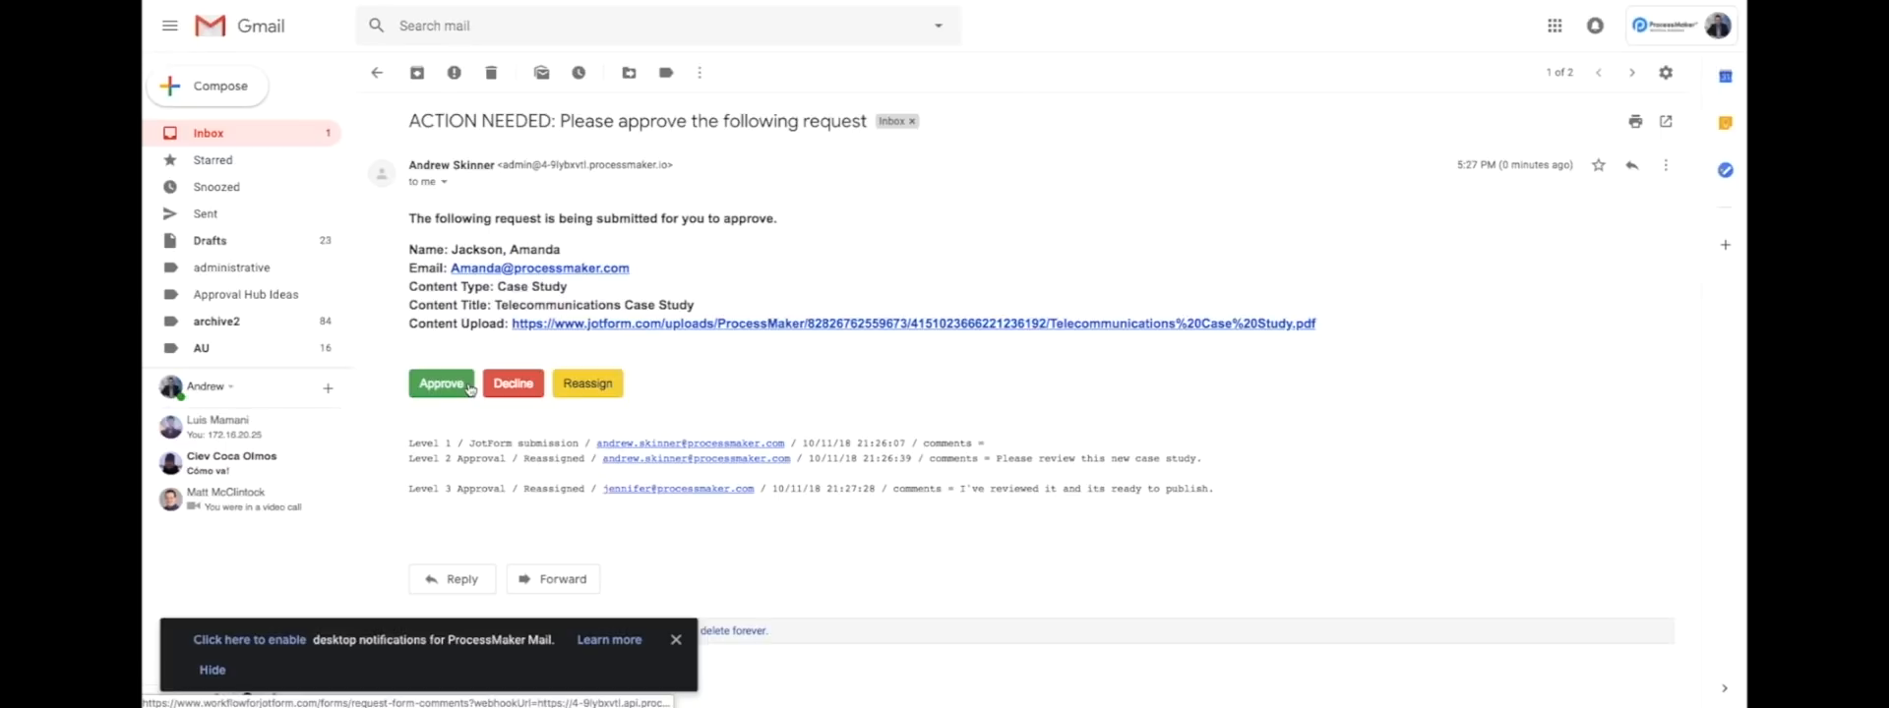
click(441, 383)
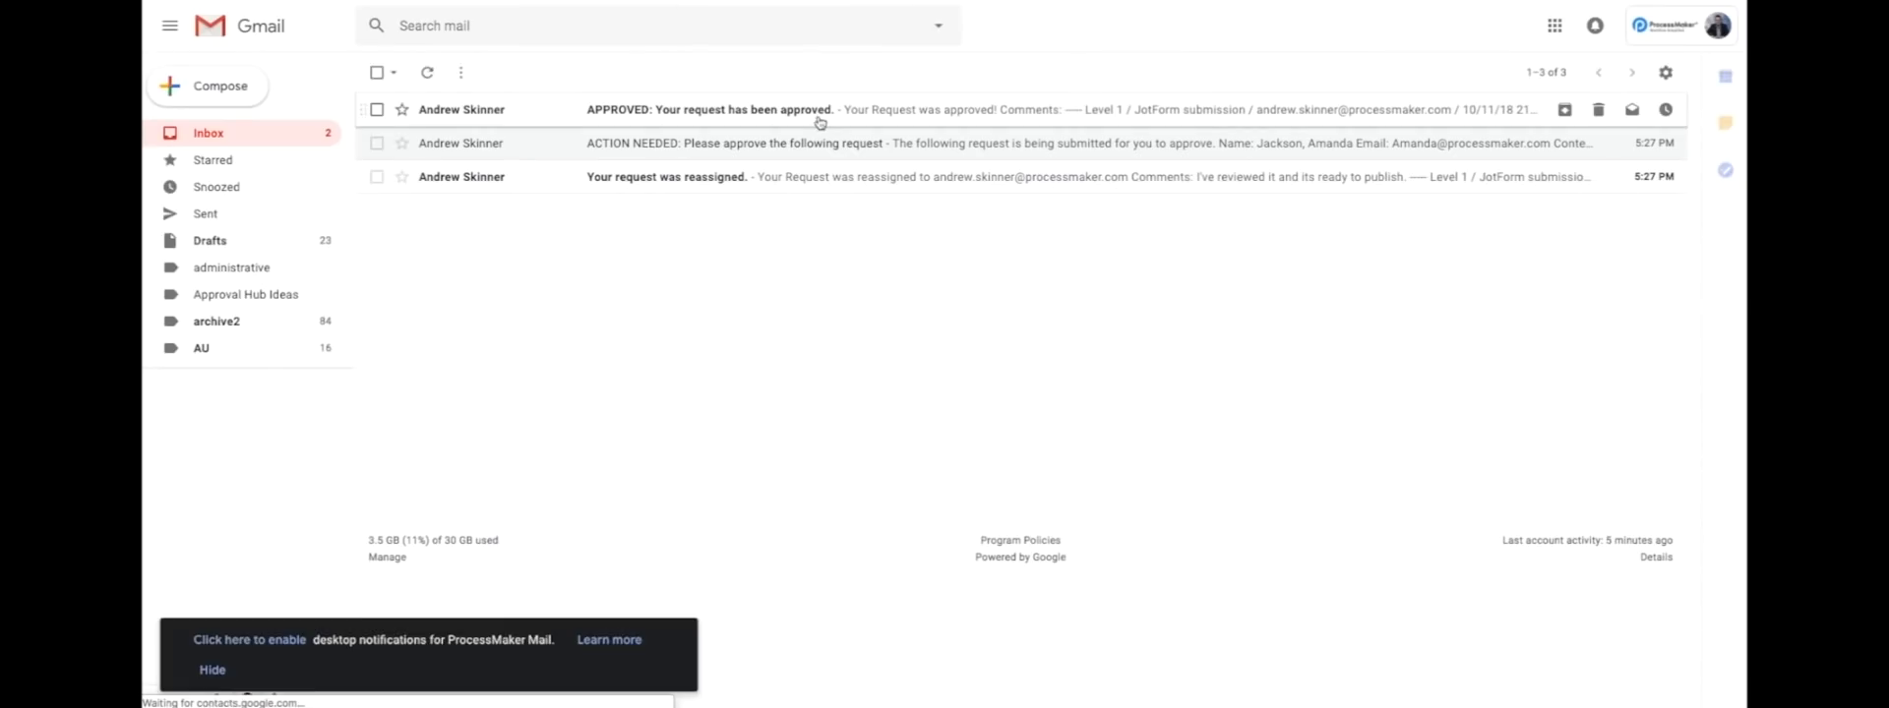
click(710, 109)
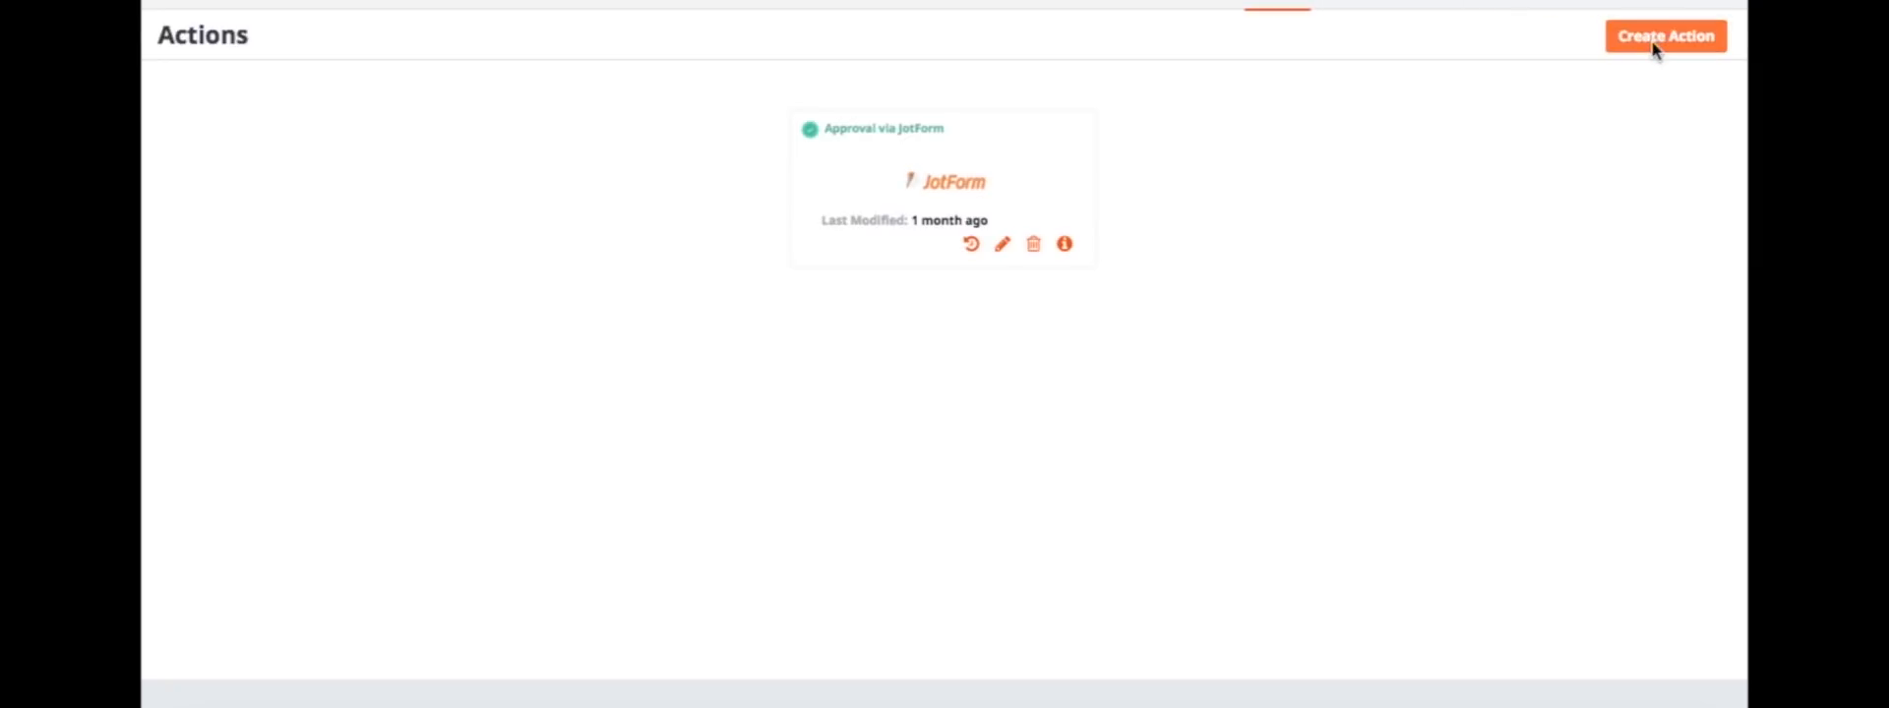
Step: Create a new approval action, stepping past denial and reassign email settings to Complete
click(1002, 243)
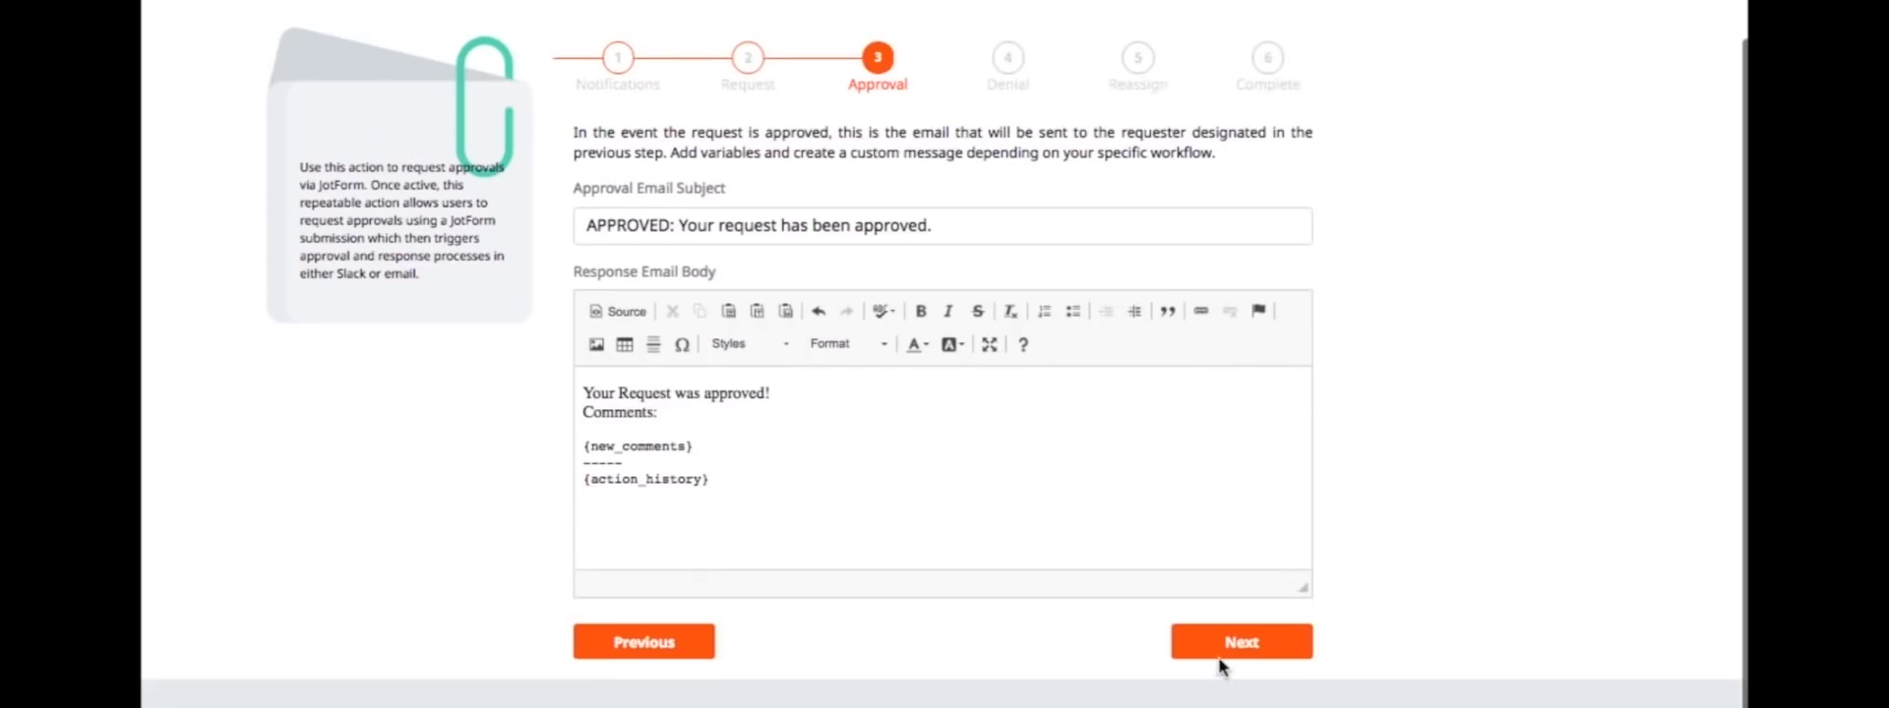
click(1239, 641)
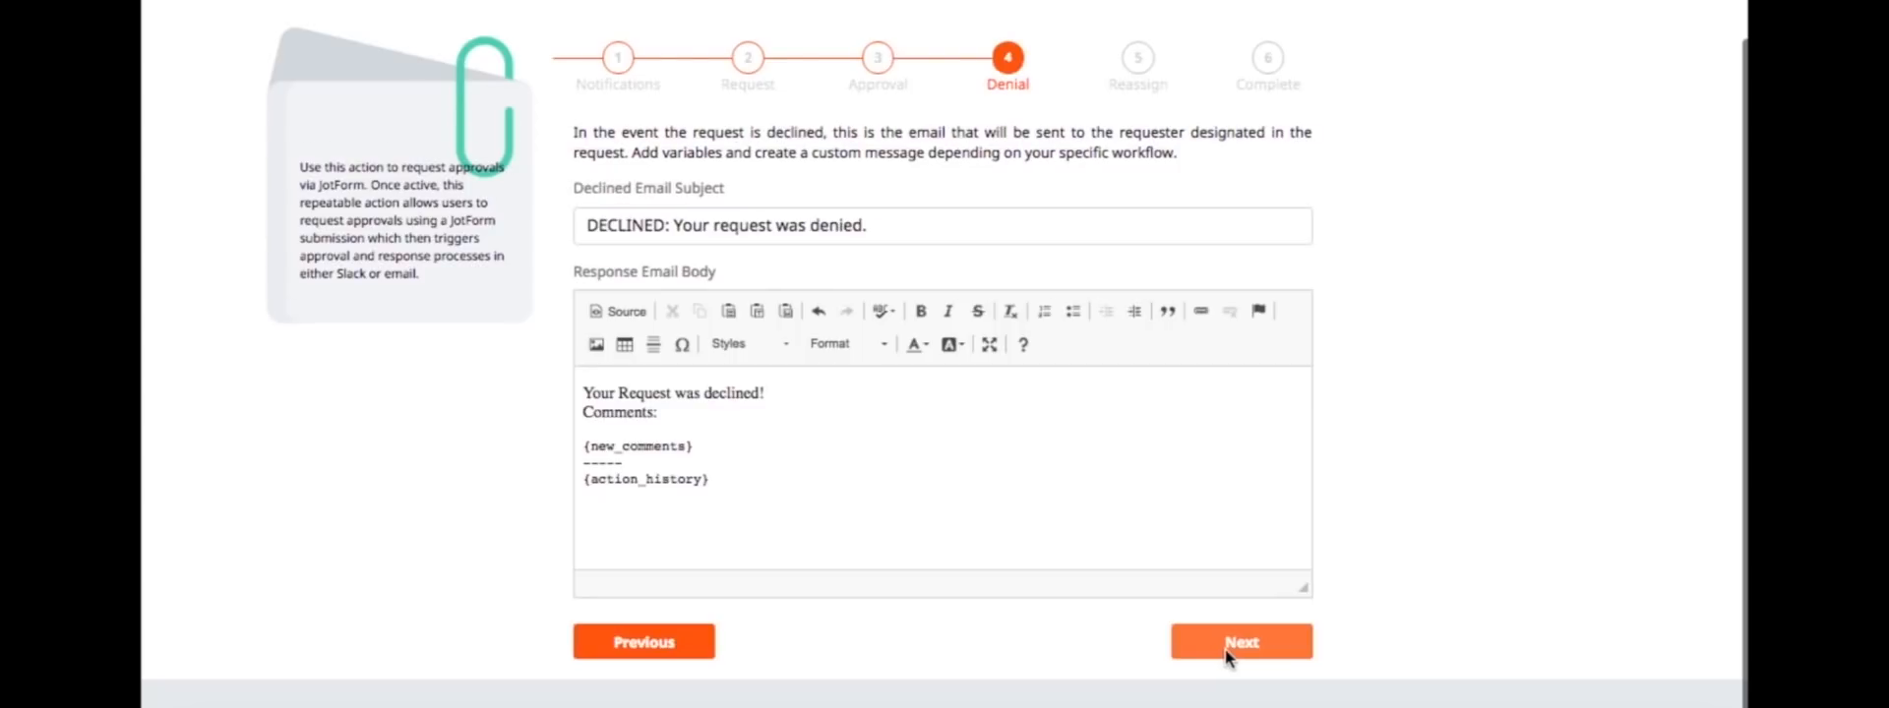
click(1240, 641)
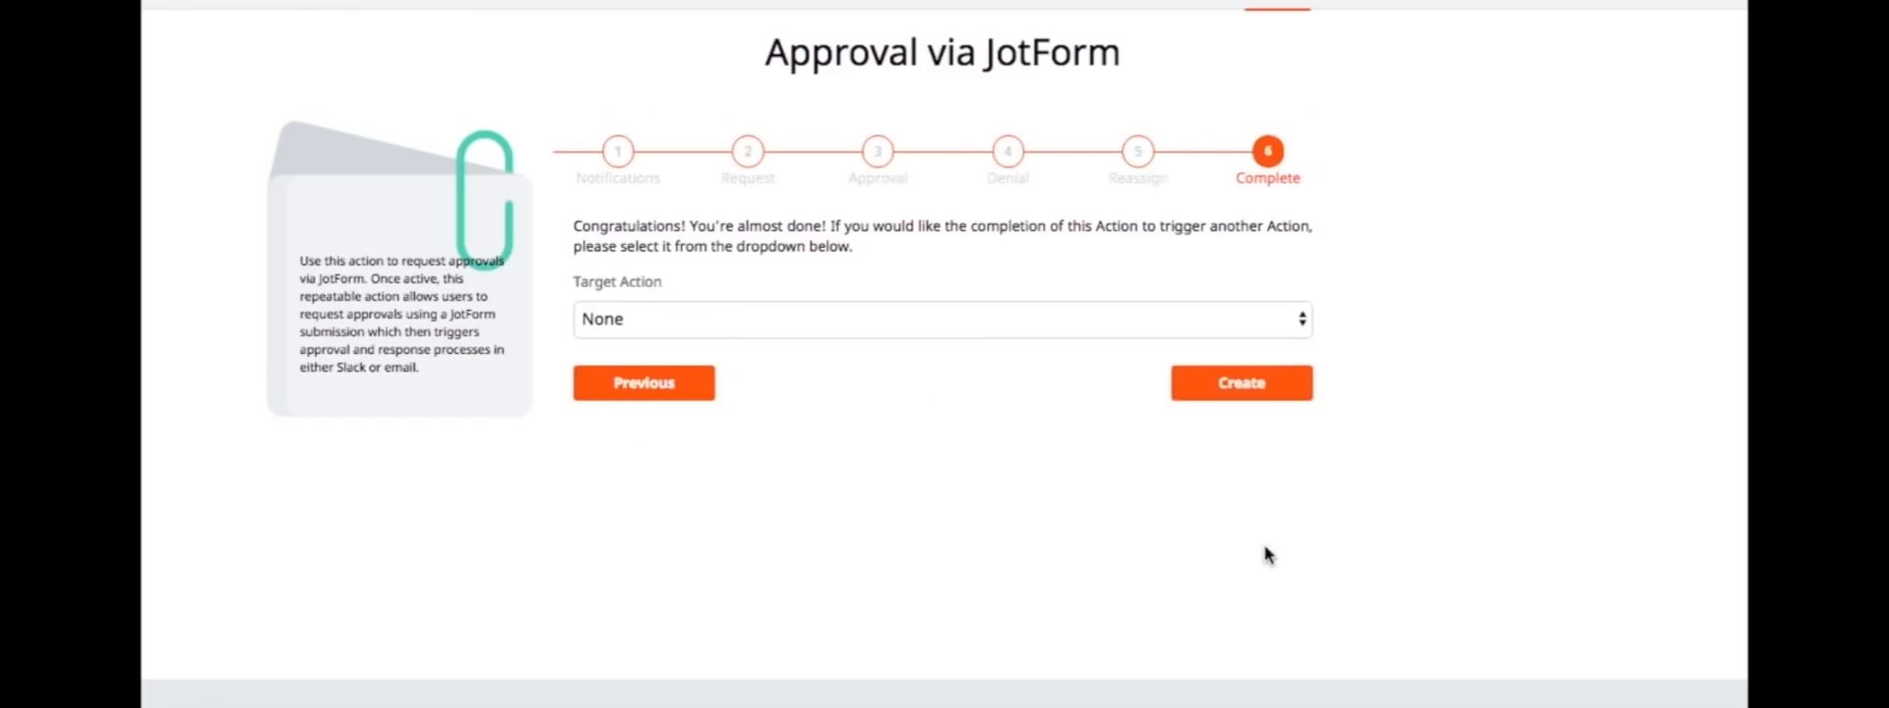
click(1240, 381)
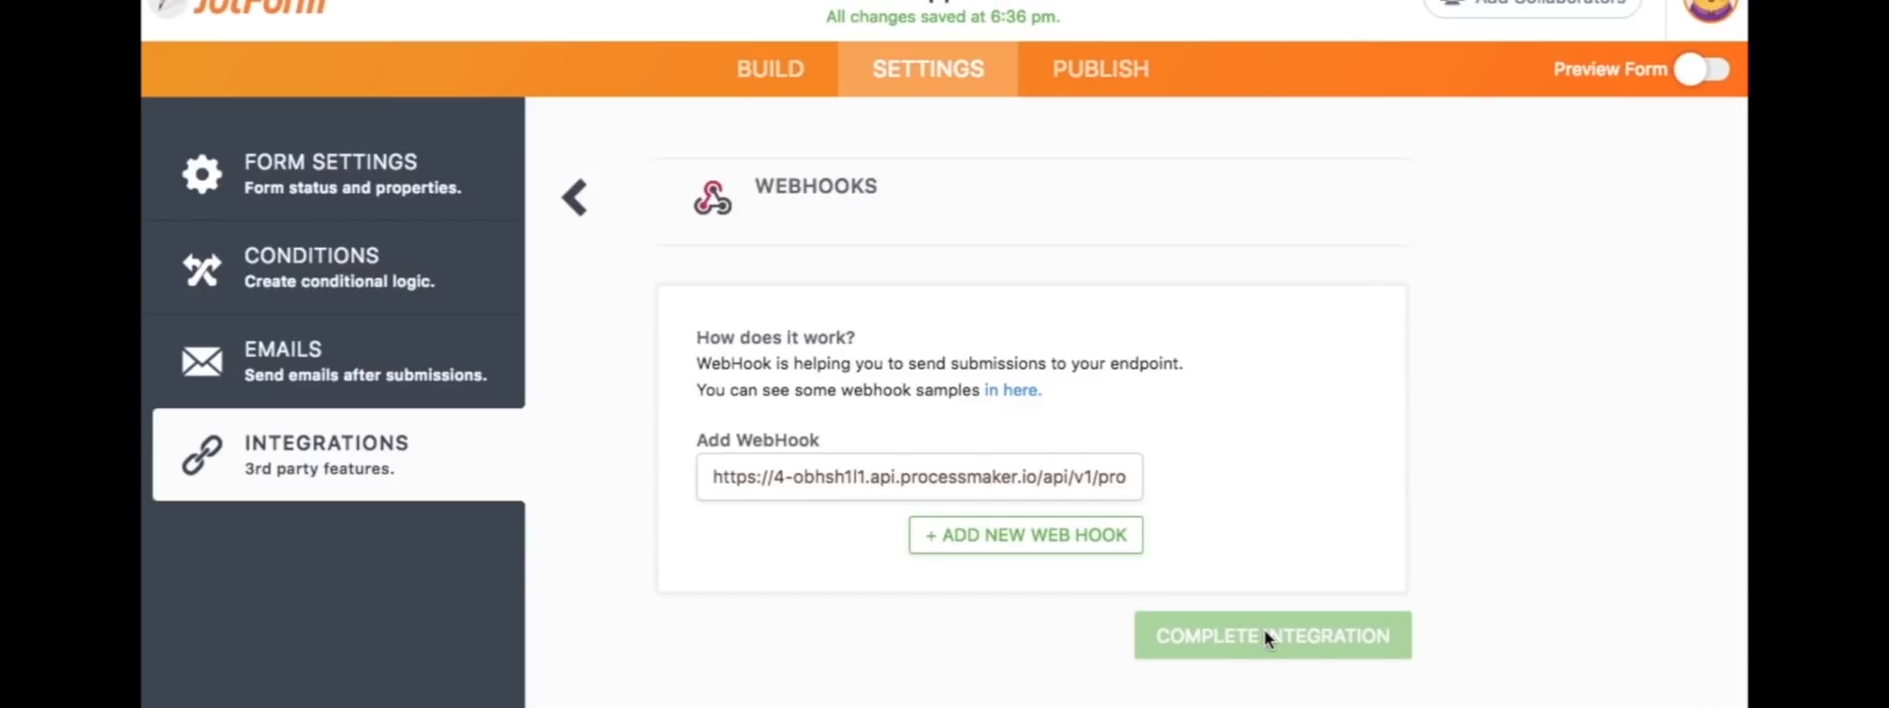
Step: Complete the webhook integration and open the published form from Quick Share in a new tab
click(1272, 637)
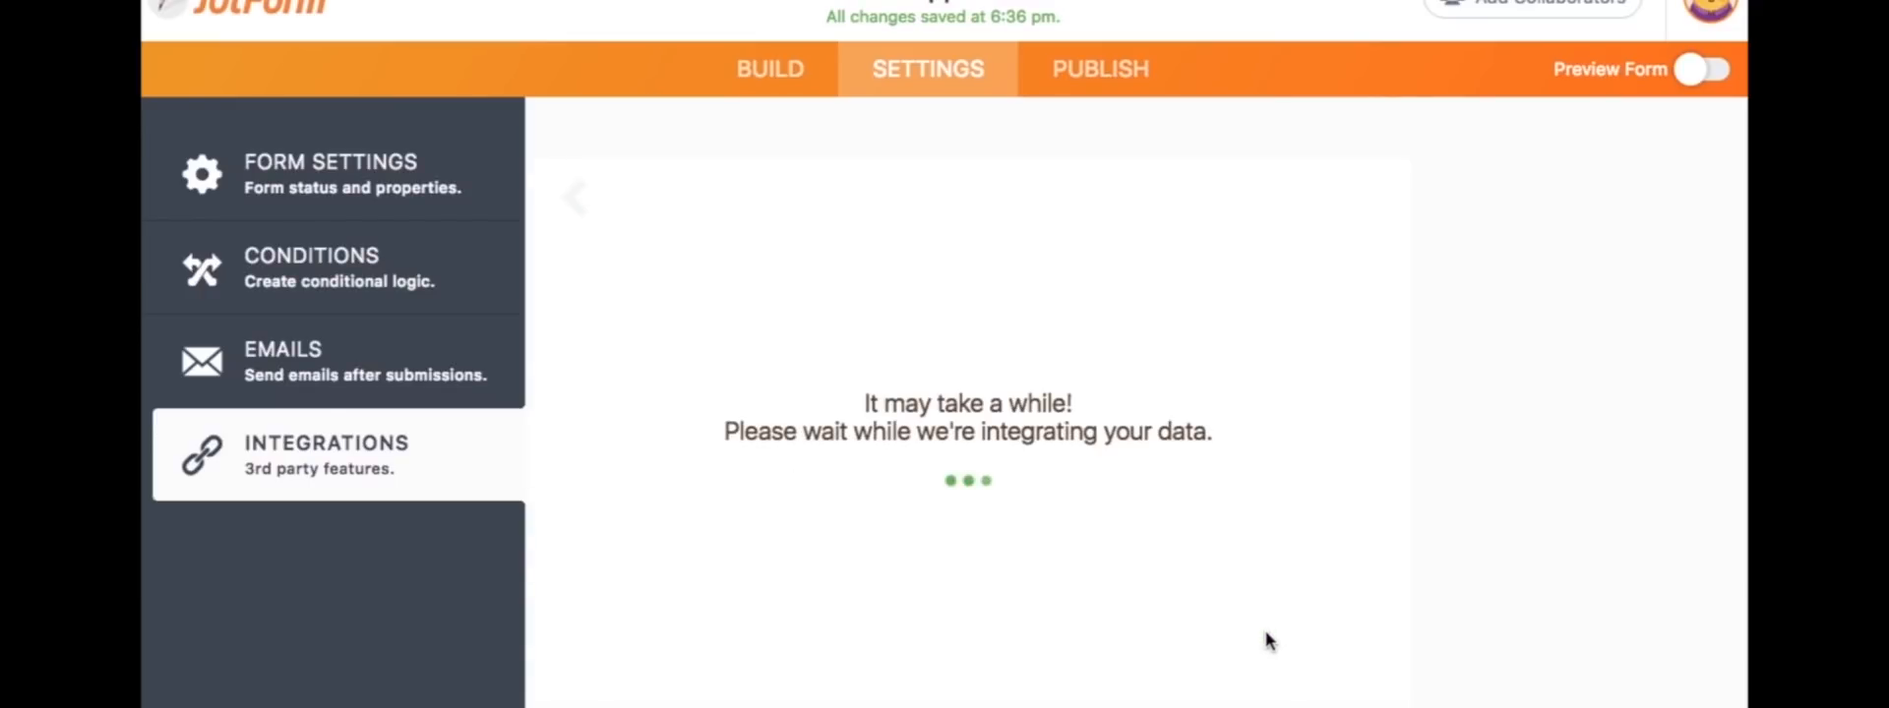
click(1098, 69)
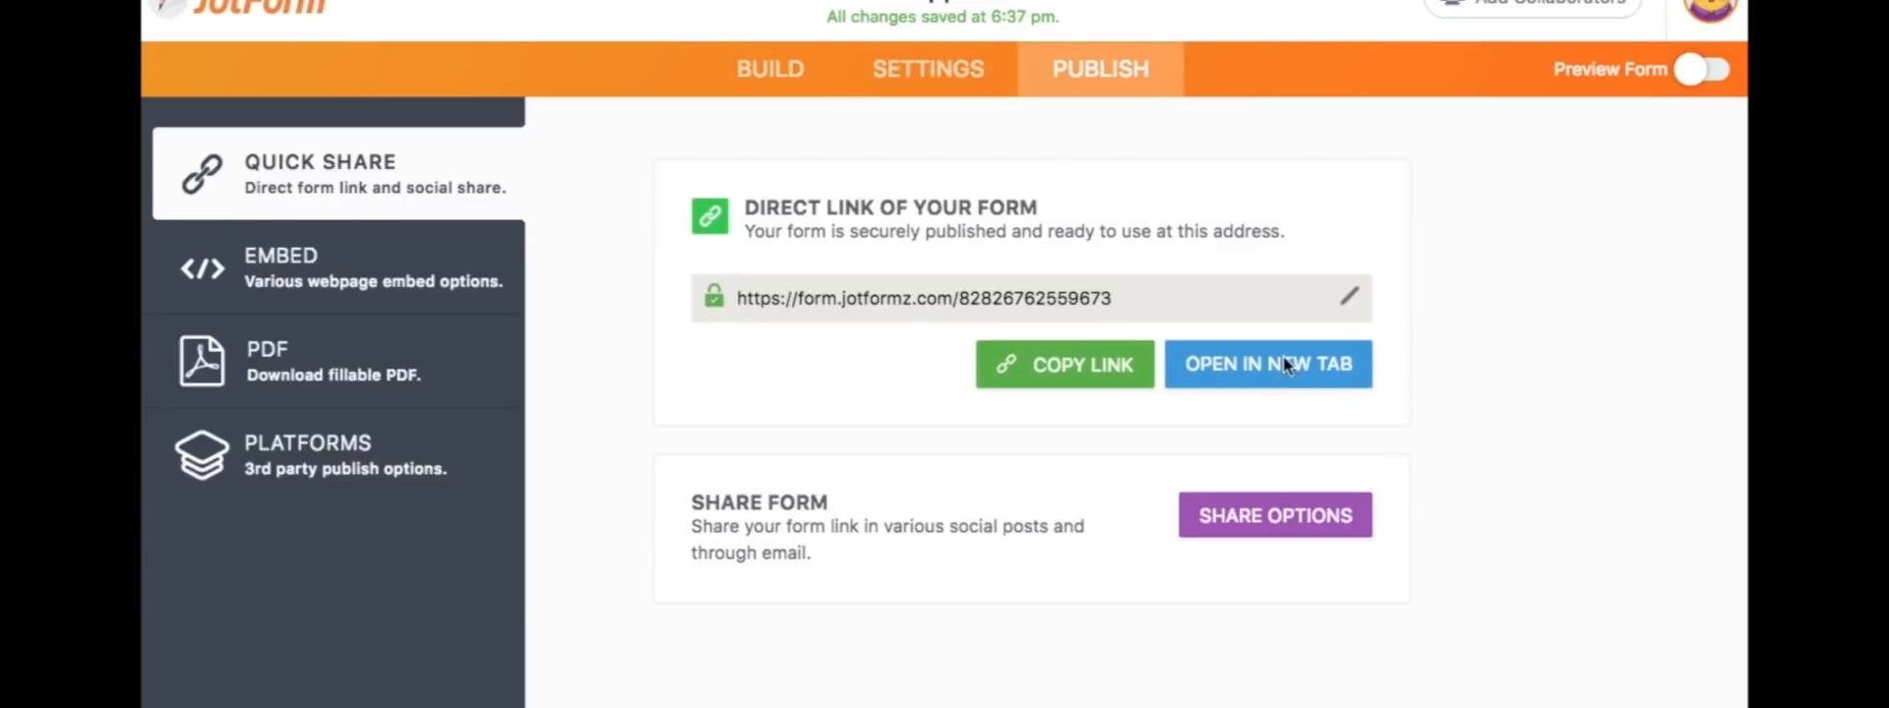
click(1266, 364)
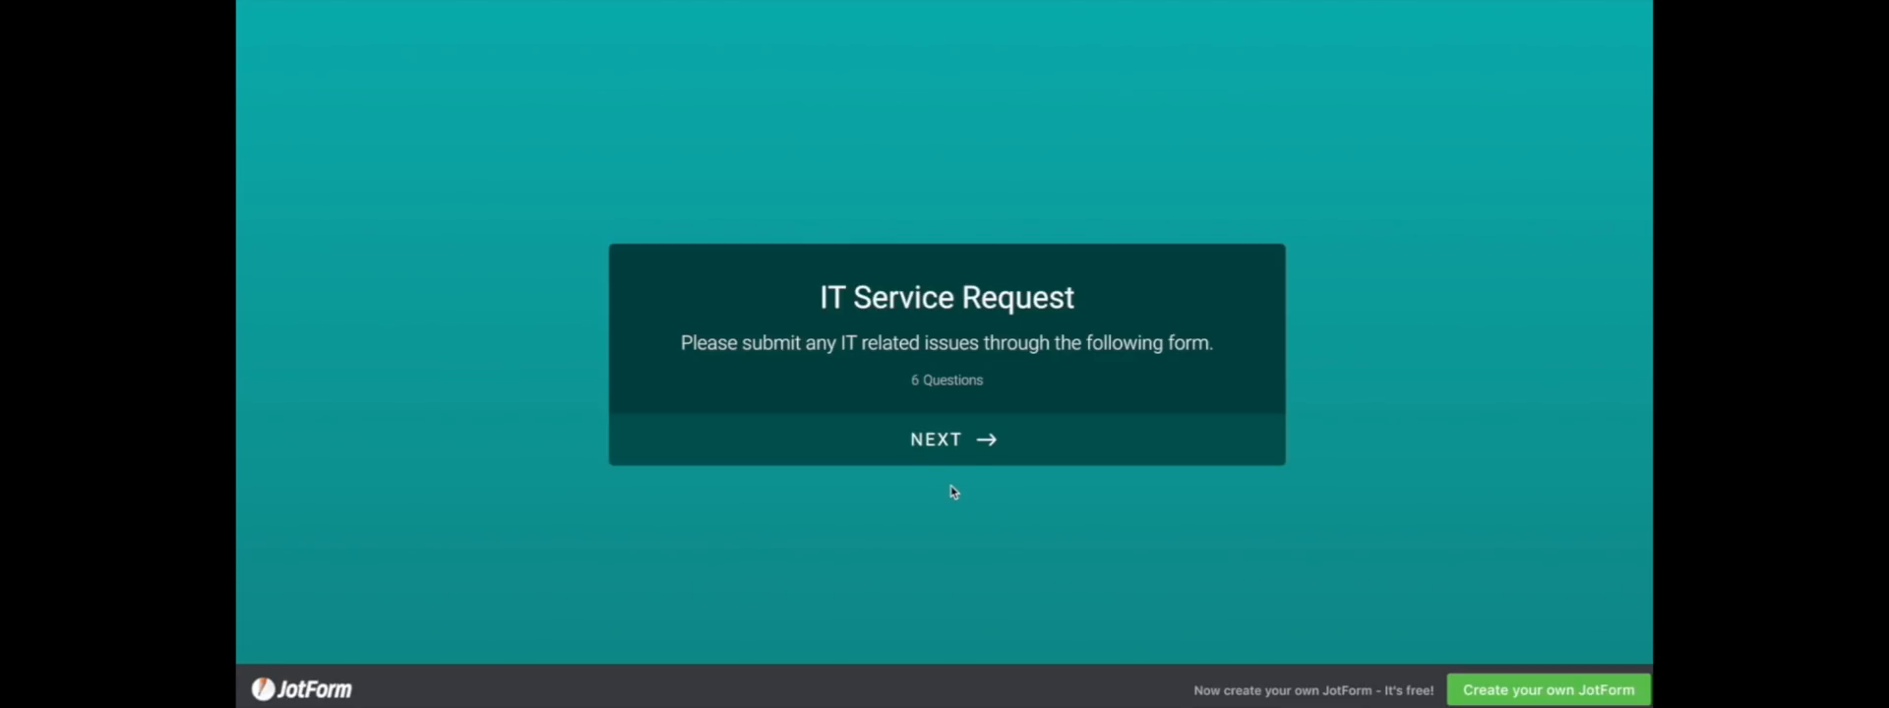
click(951, 439)
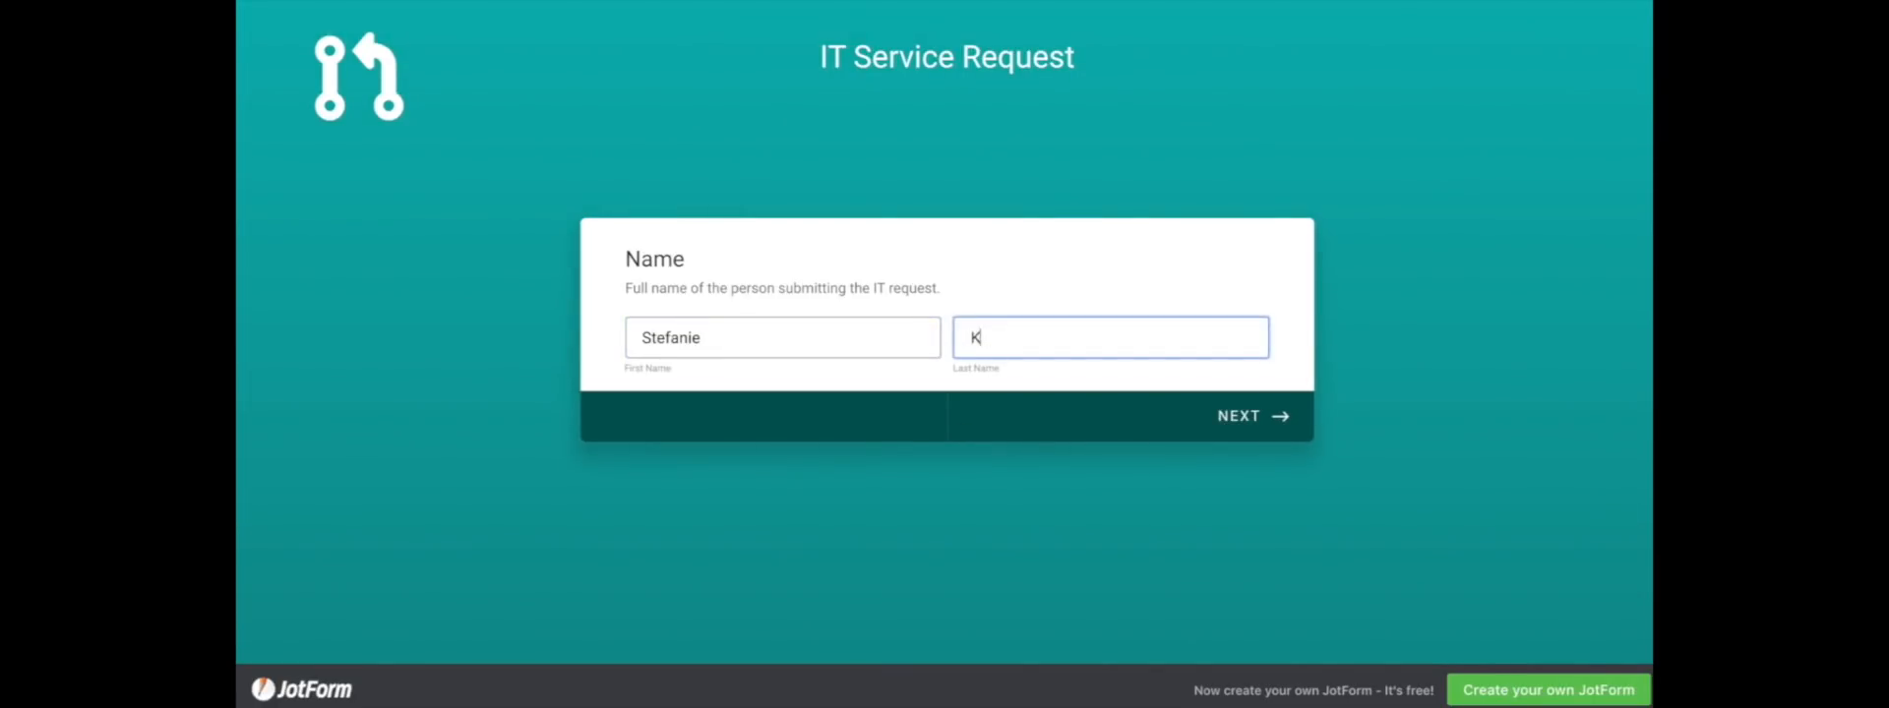
click(1250, 415)
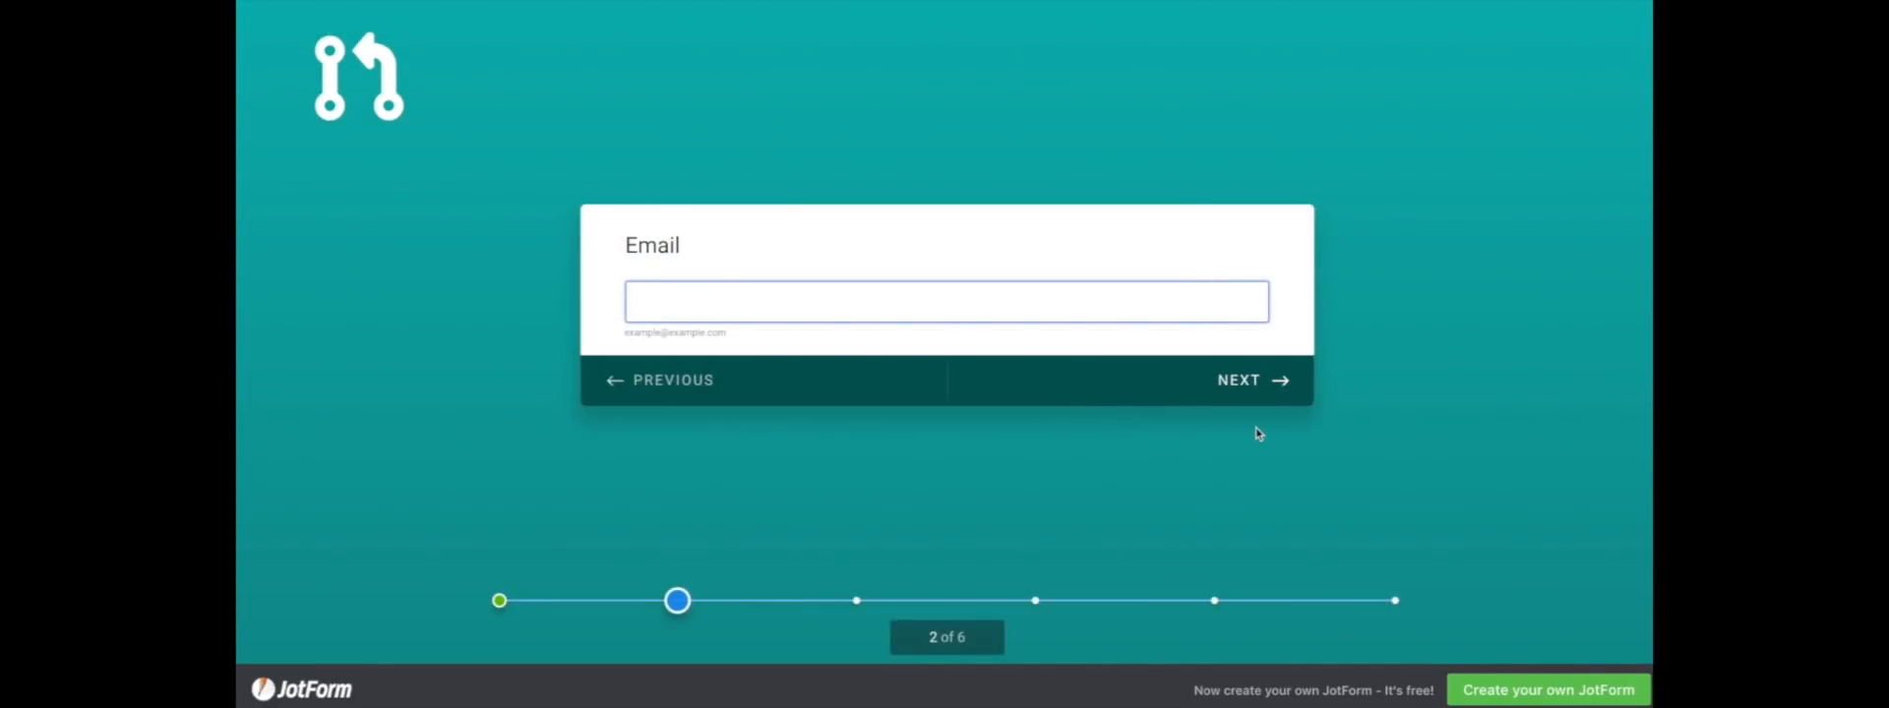
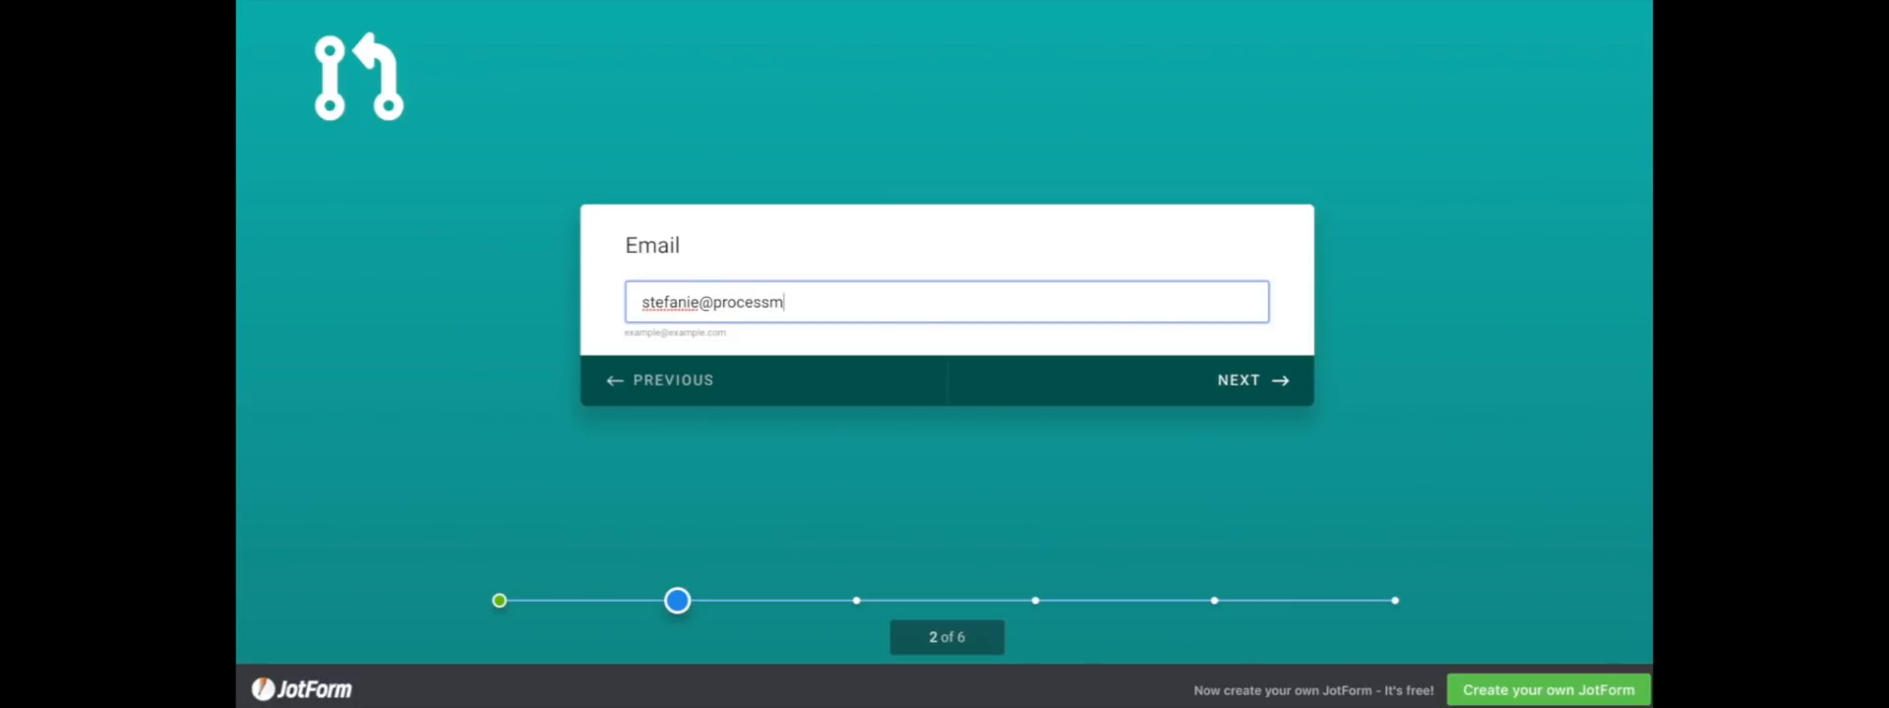
click(1238, 379)
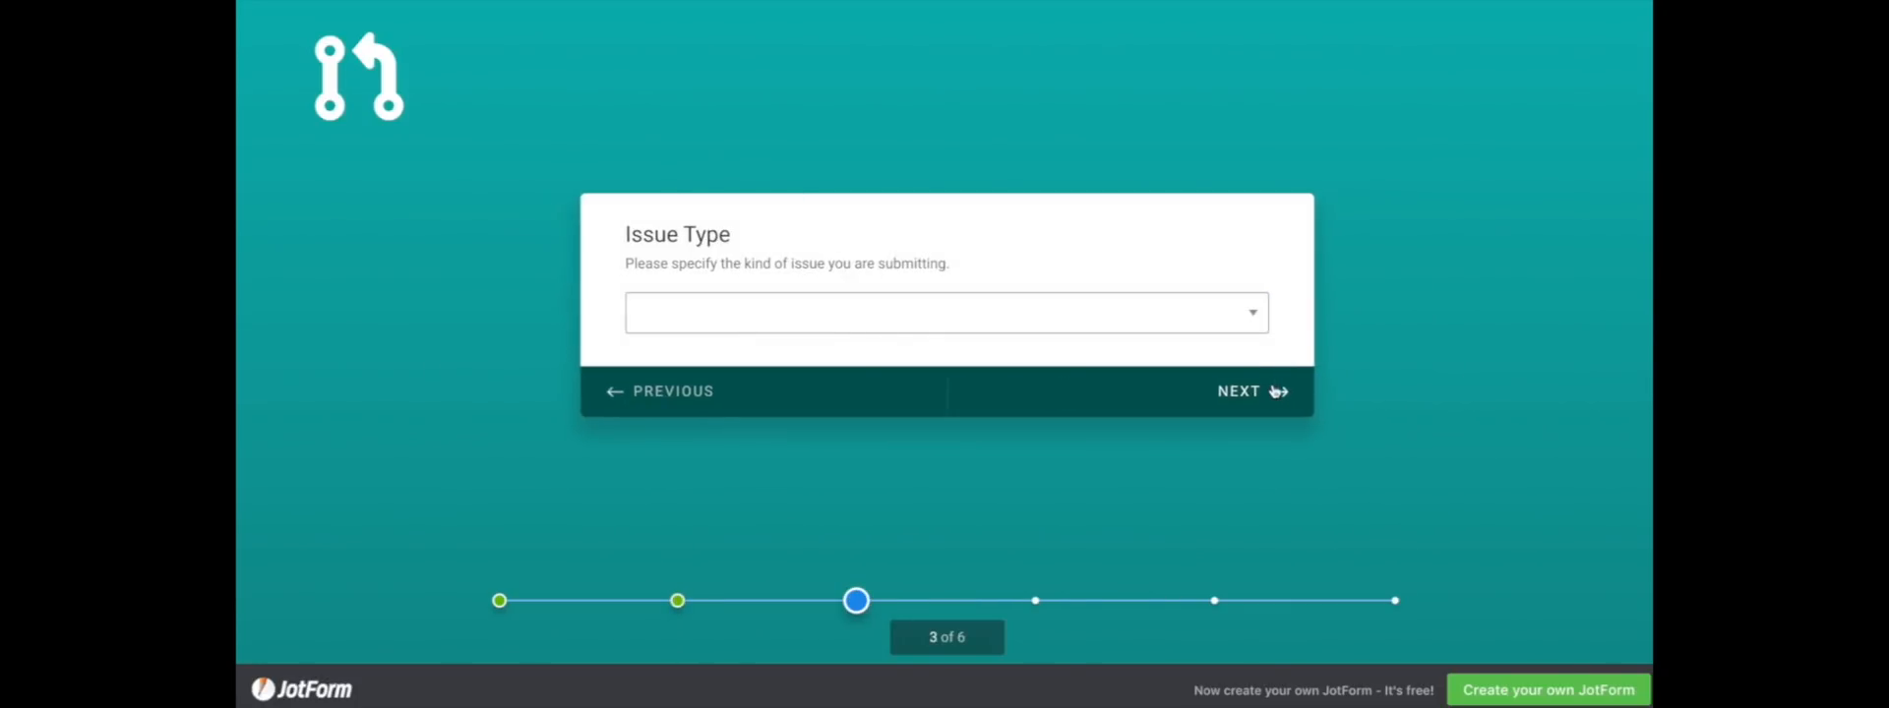
Step: Choose Performance Issue and Mac OS X, attach a screenshot, and submit the request
click(945, 312)
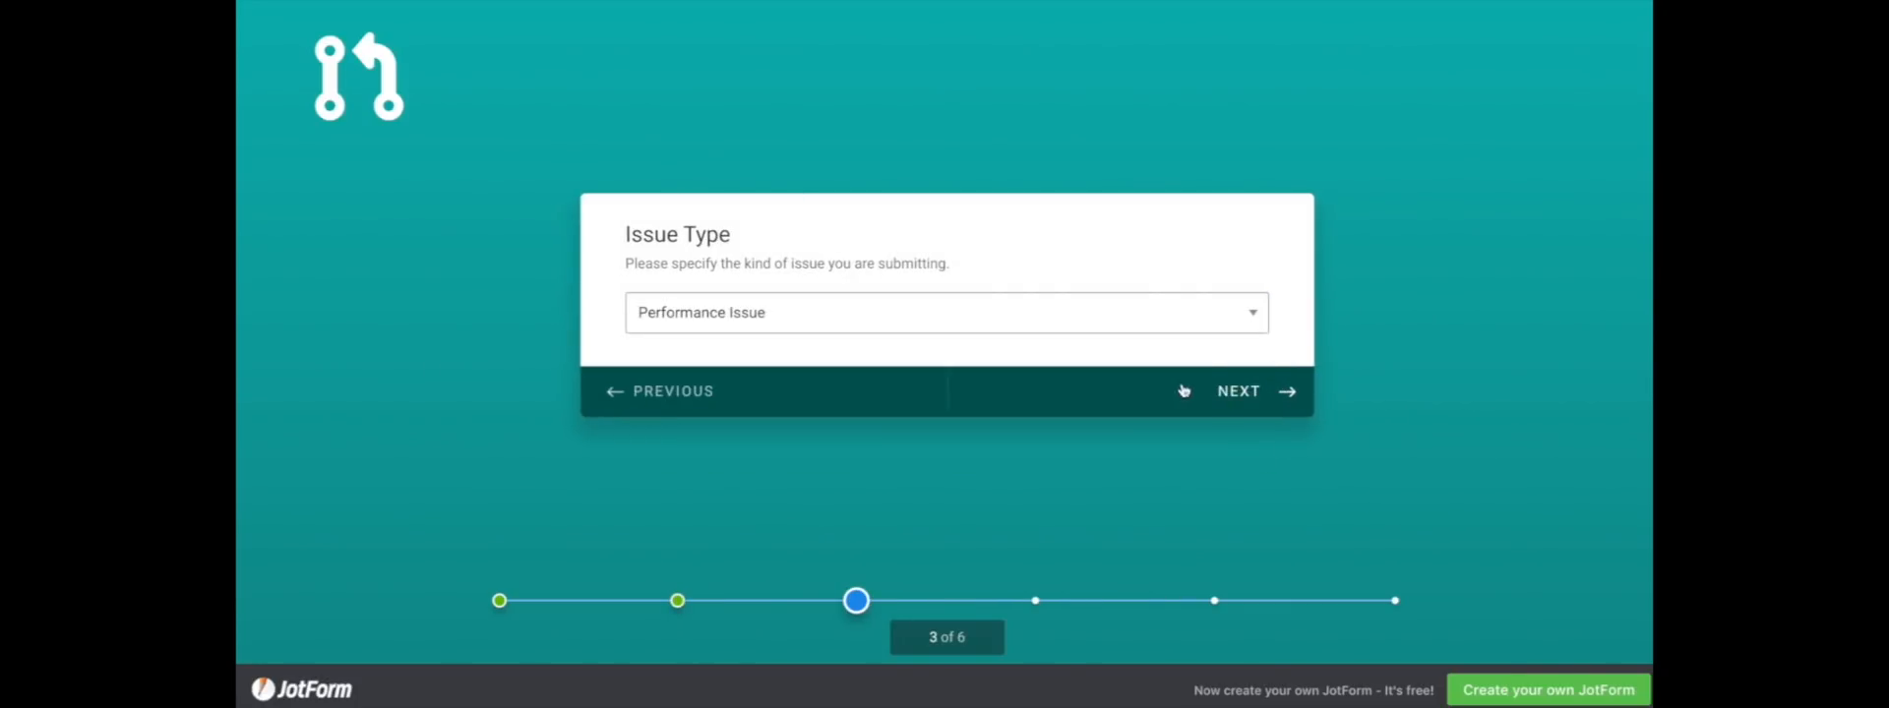
click(1239, 391)
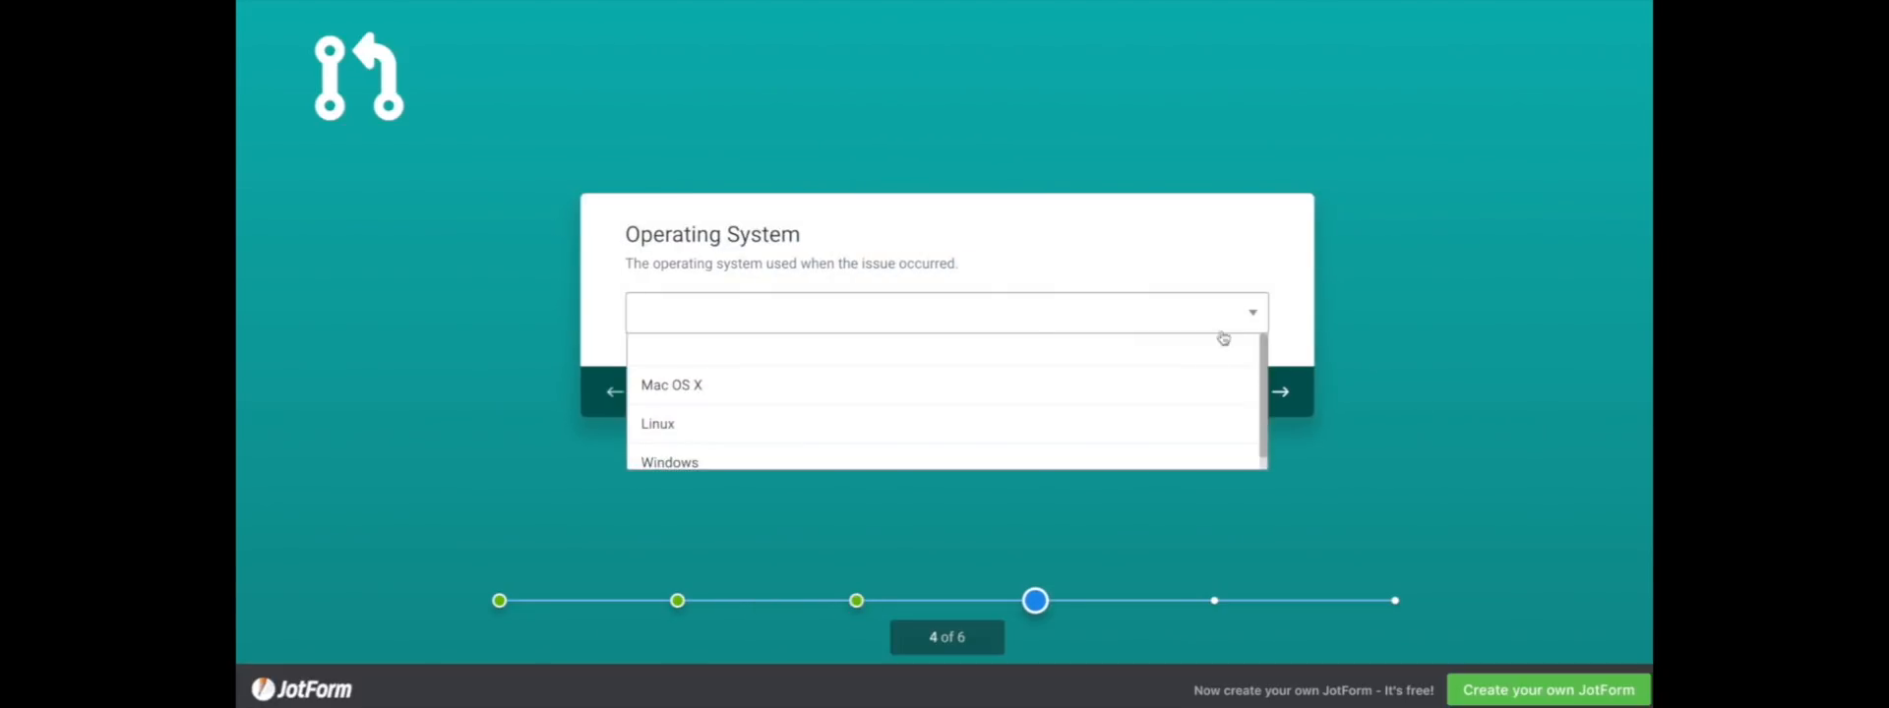
click(1280, 392)
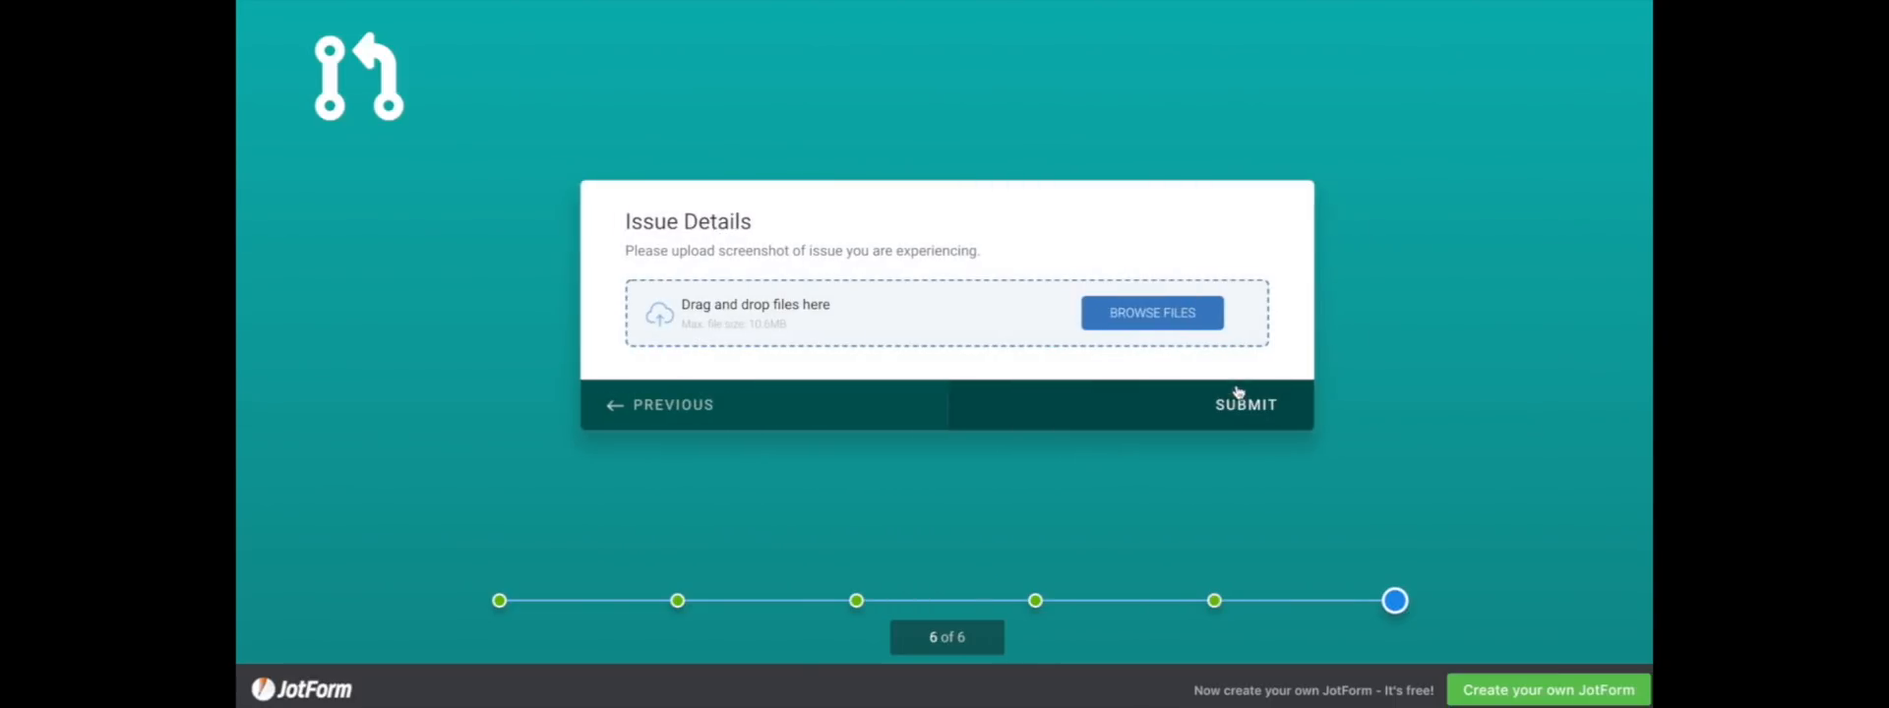
click(1149, 313)
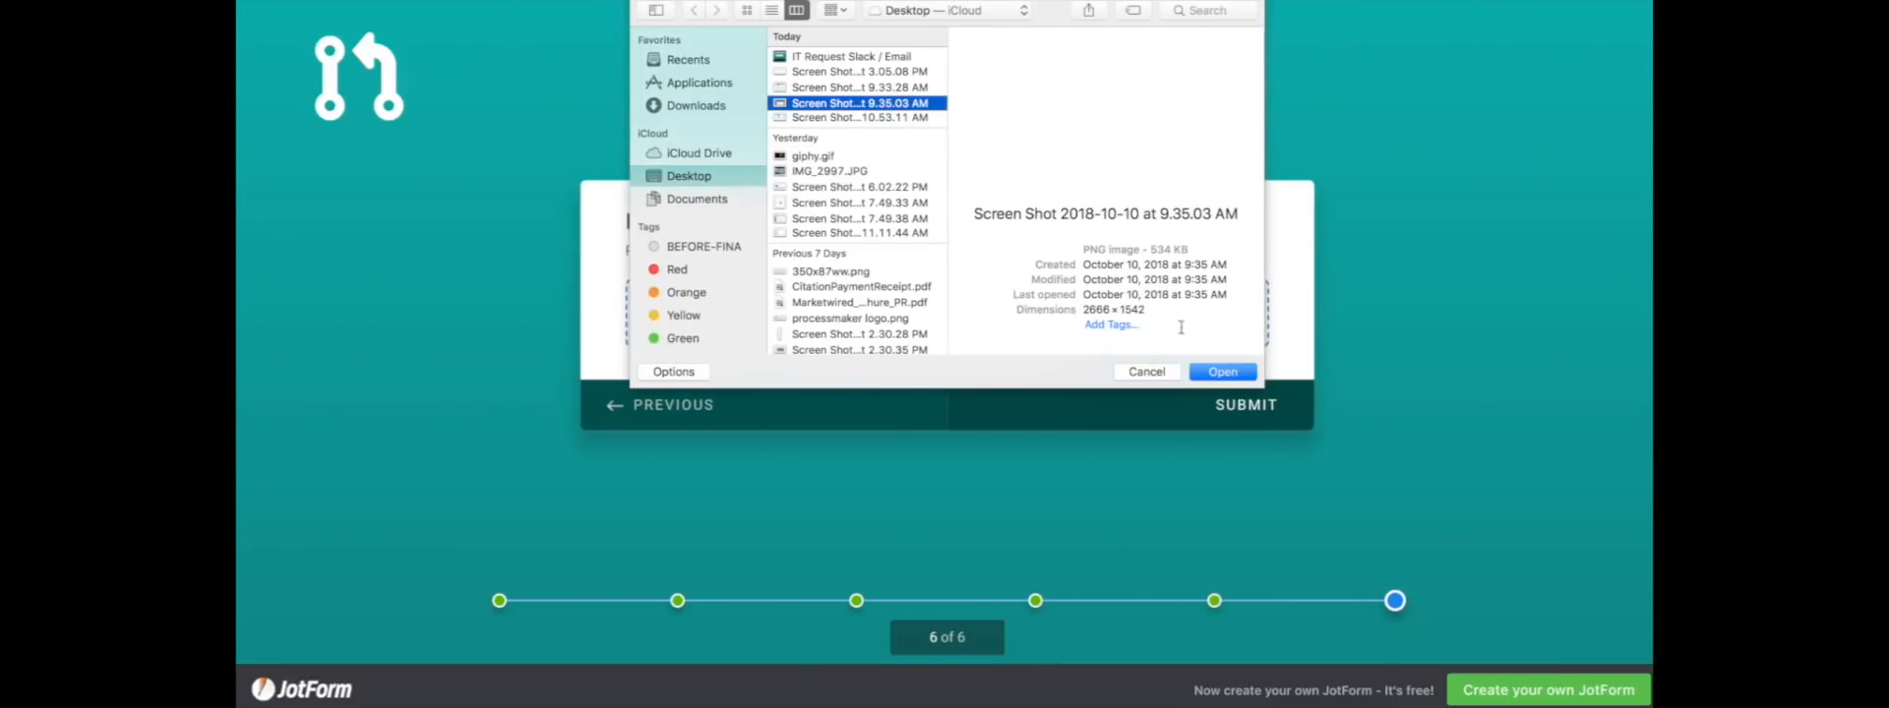
click(1220, 371)
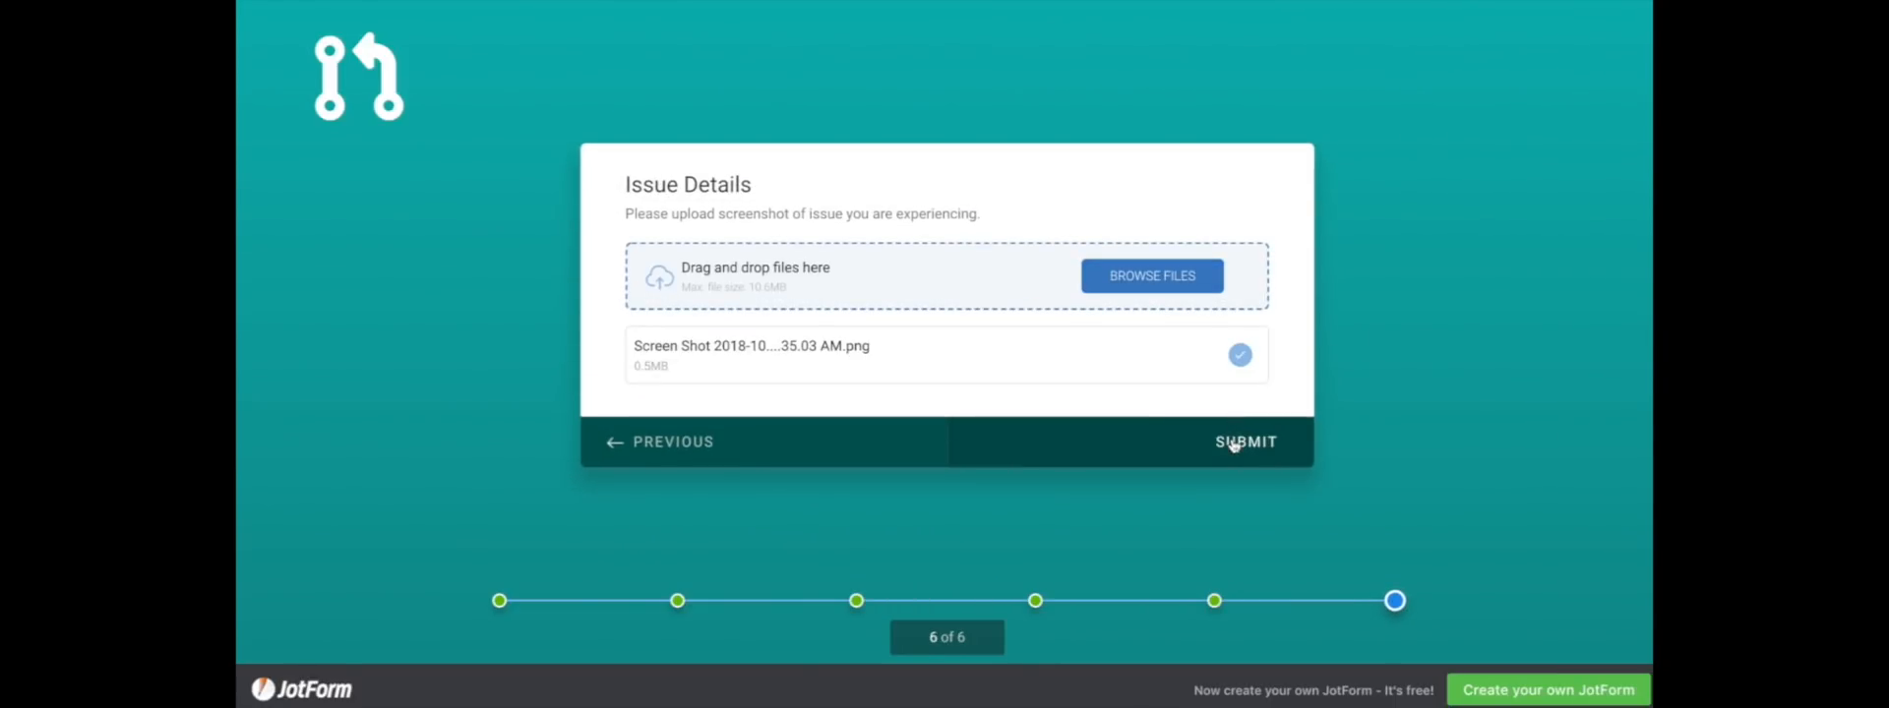
click(1244, 442)
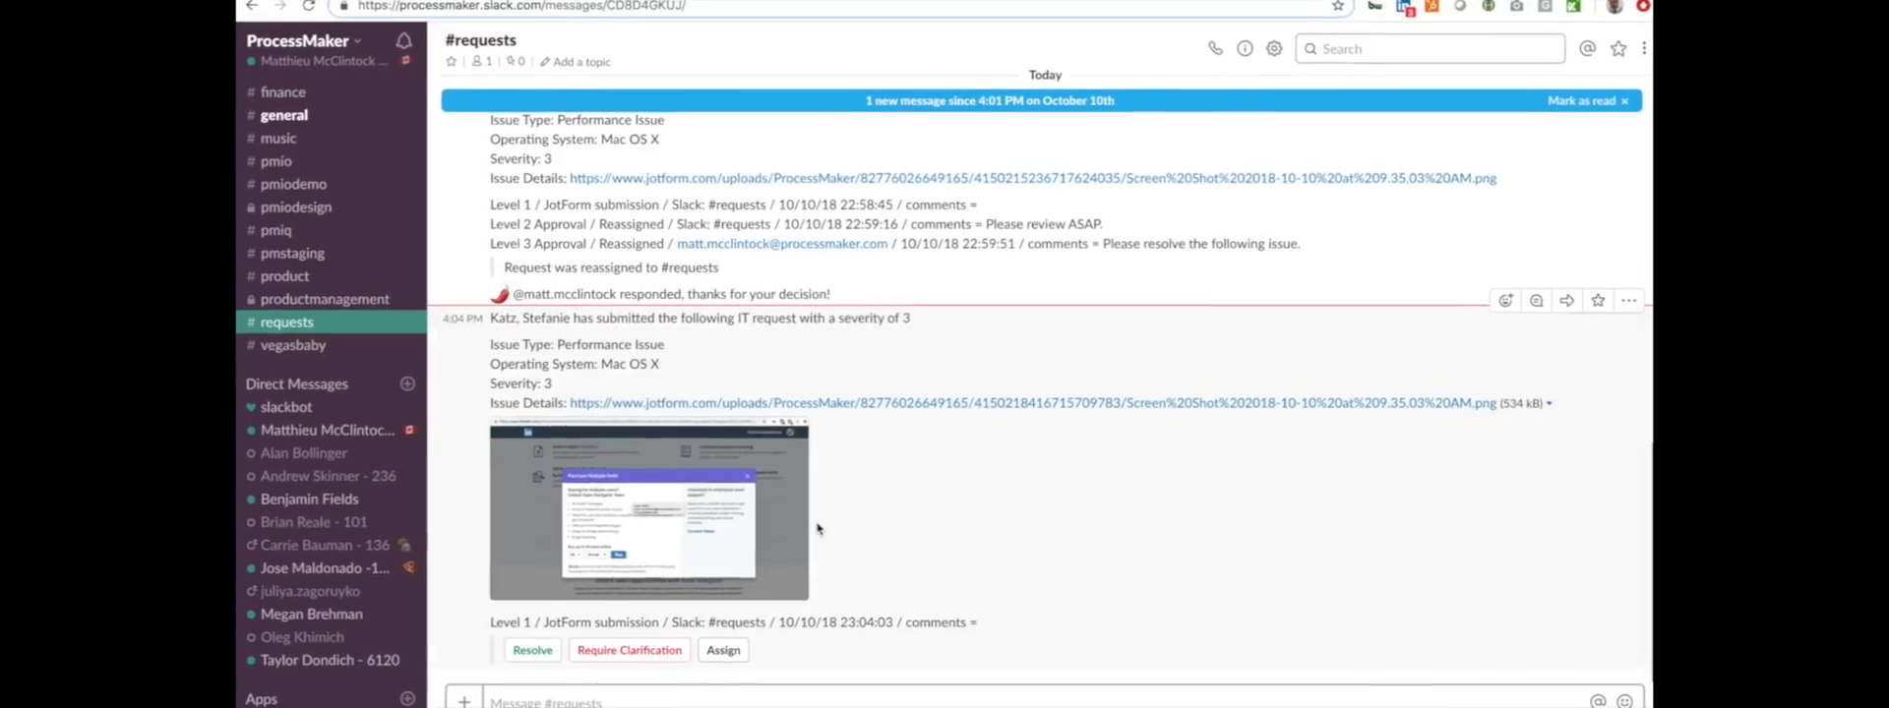
Step: Assign the new severity-3 IT request in #requests to an email approver
click(721, 649)
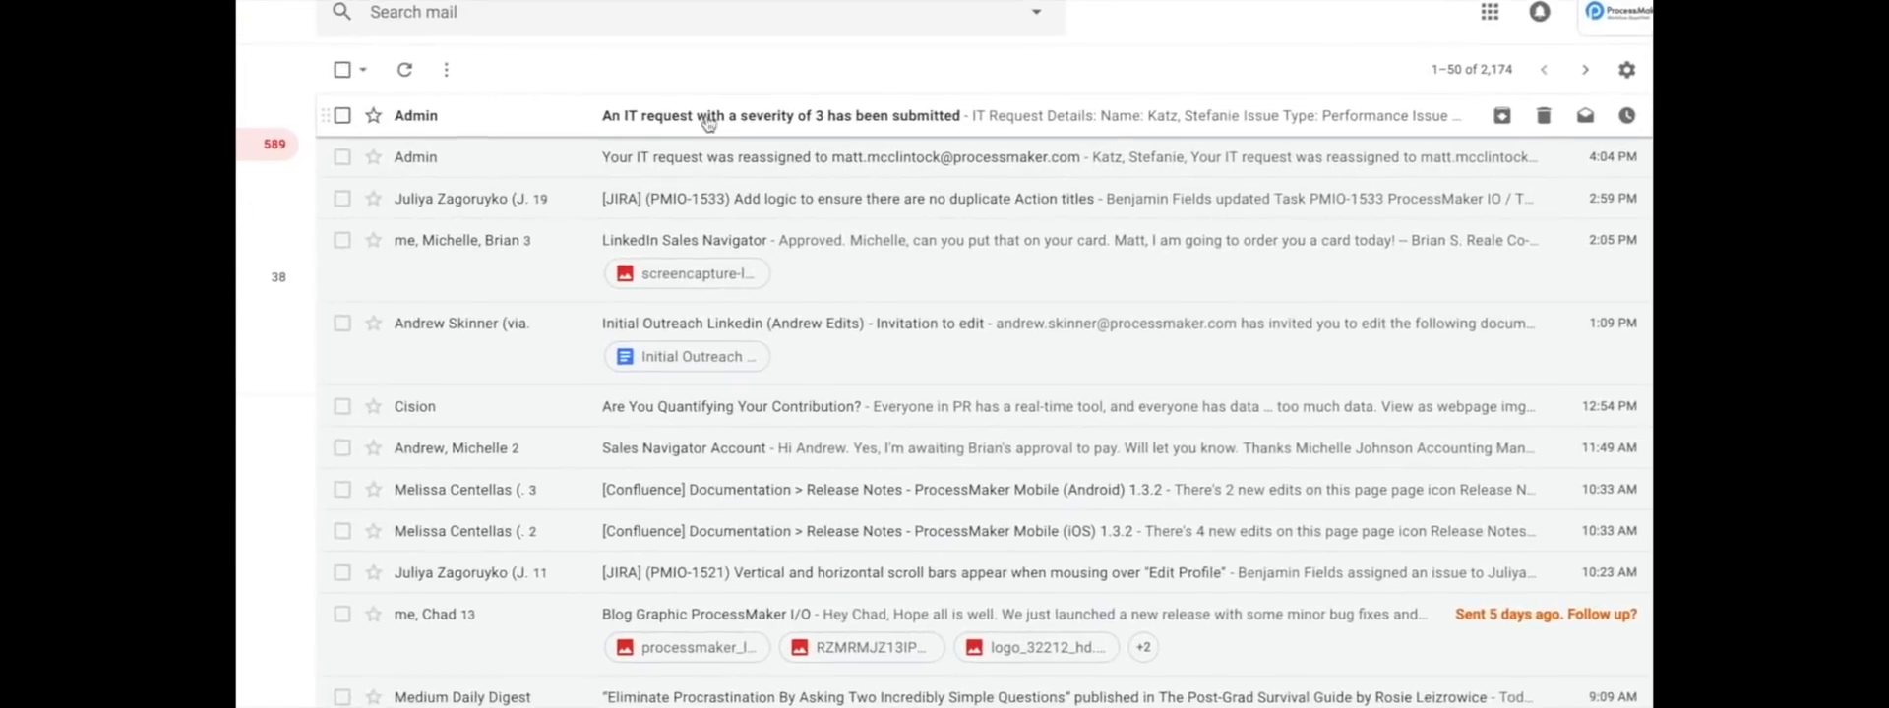
Step: Open the 'IT request with a severity of 3' email and reassign it onward
click(782, 114)
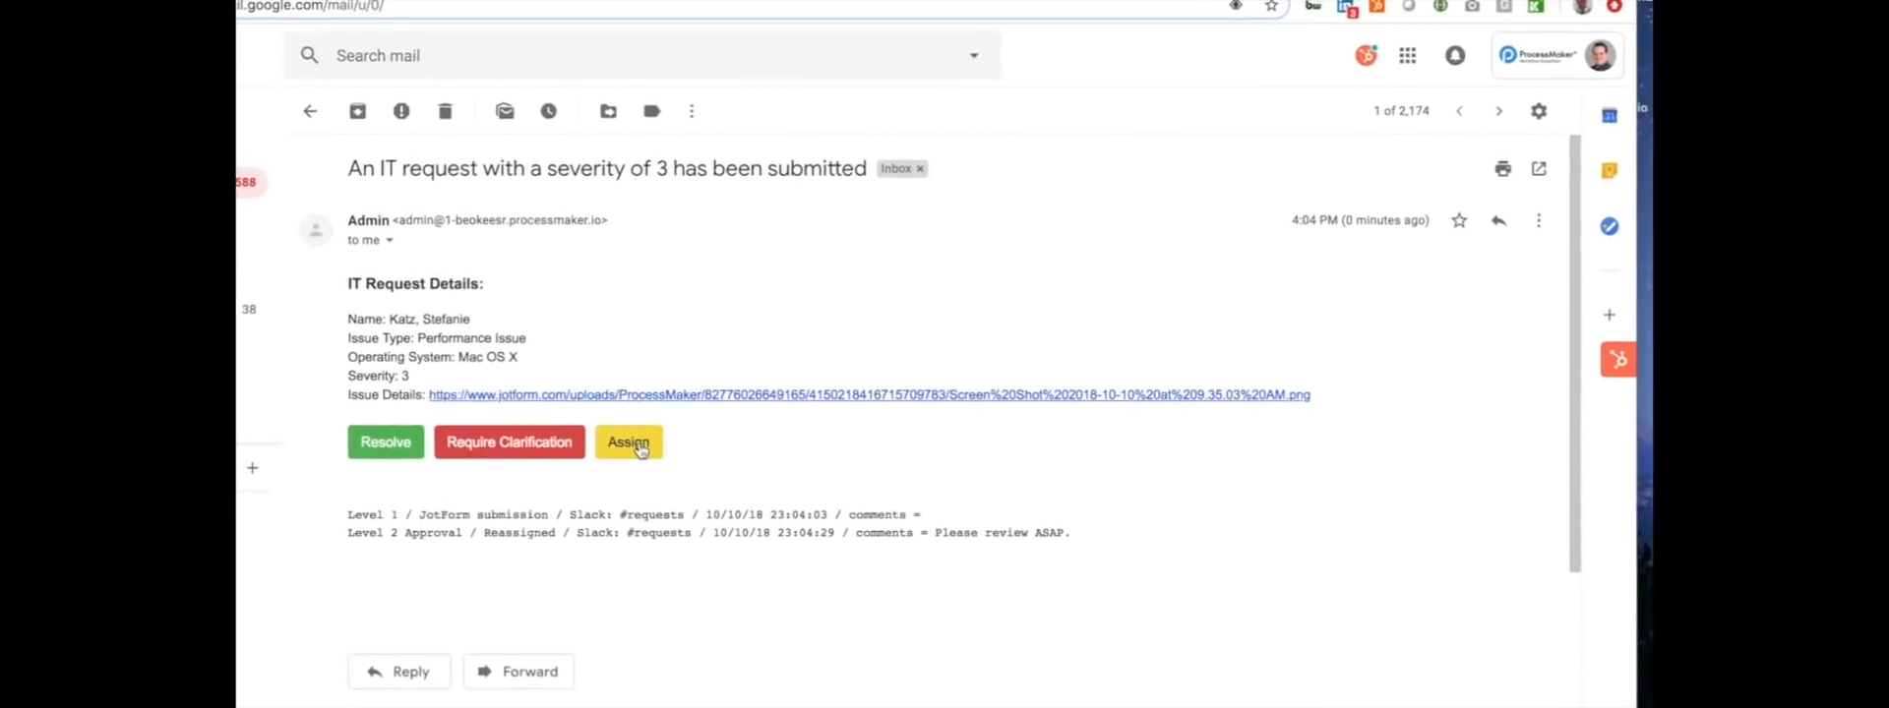
click(627, 442)
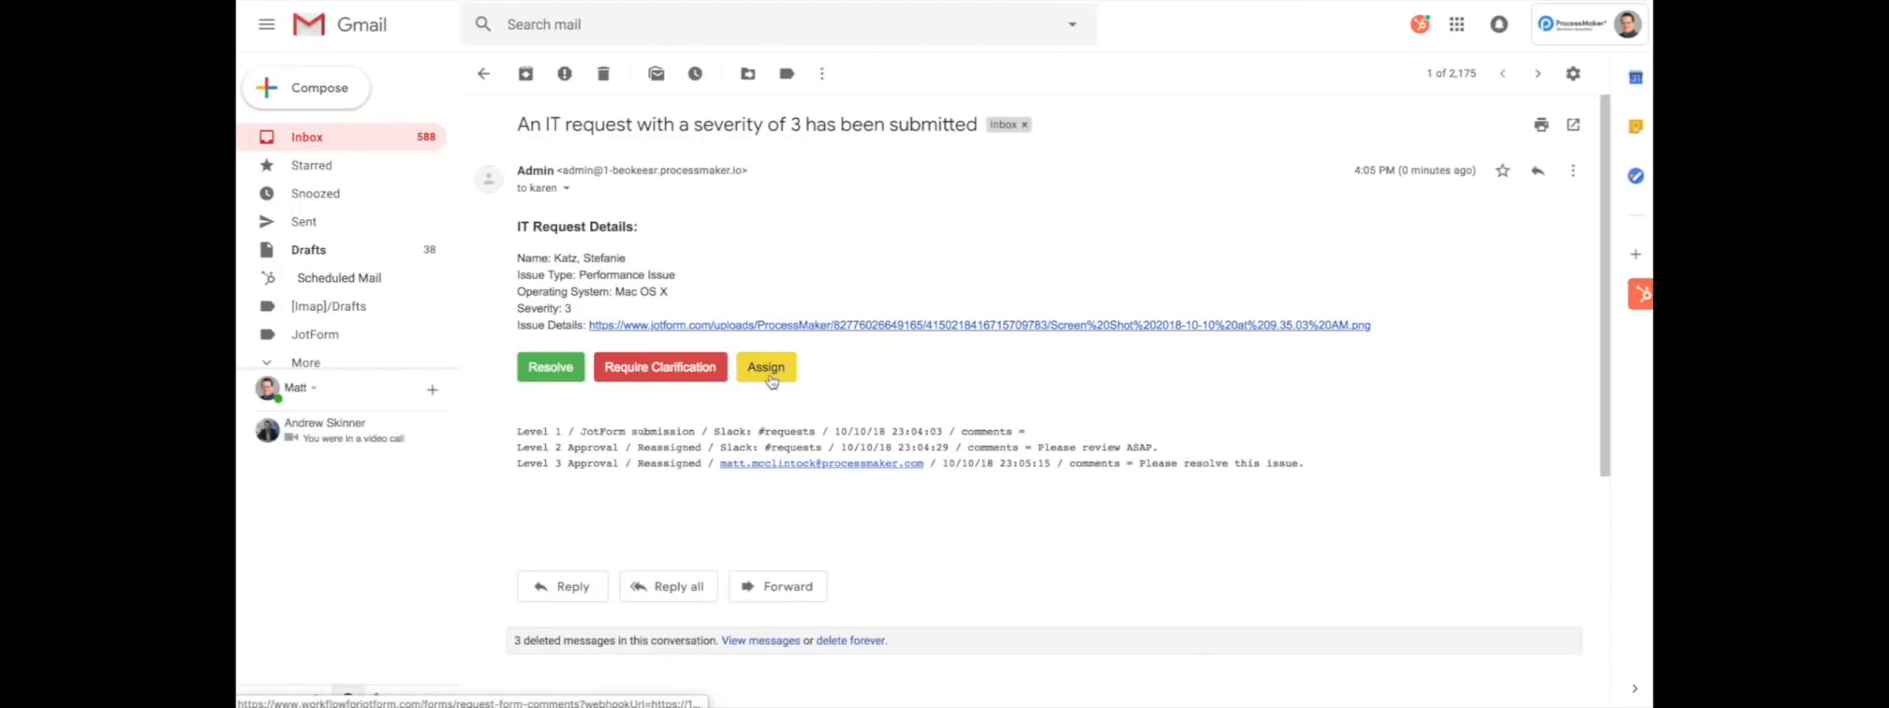
Step: Reassign the request to Slack #requests with the comment 'Issue has been resolved.'
click(766, 367)
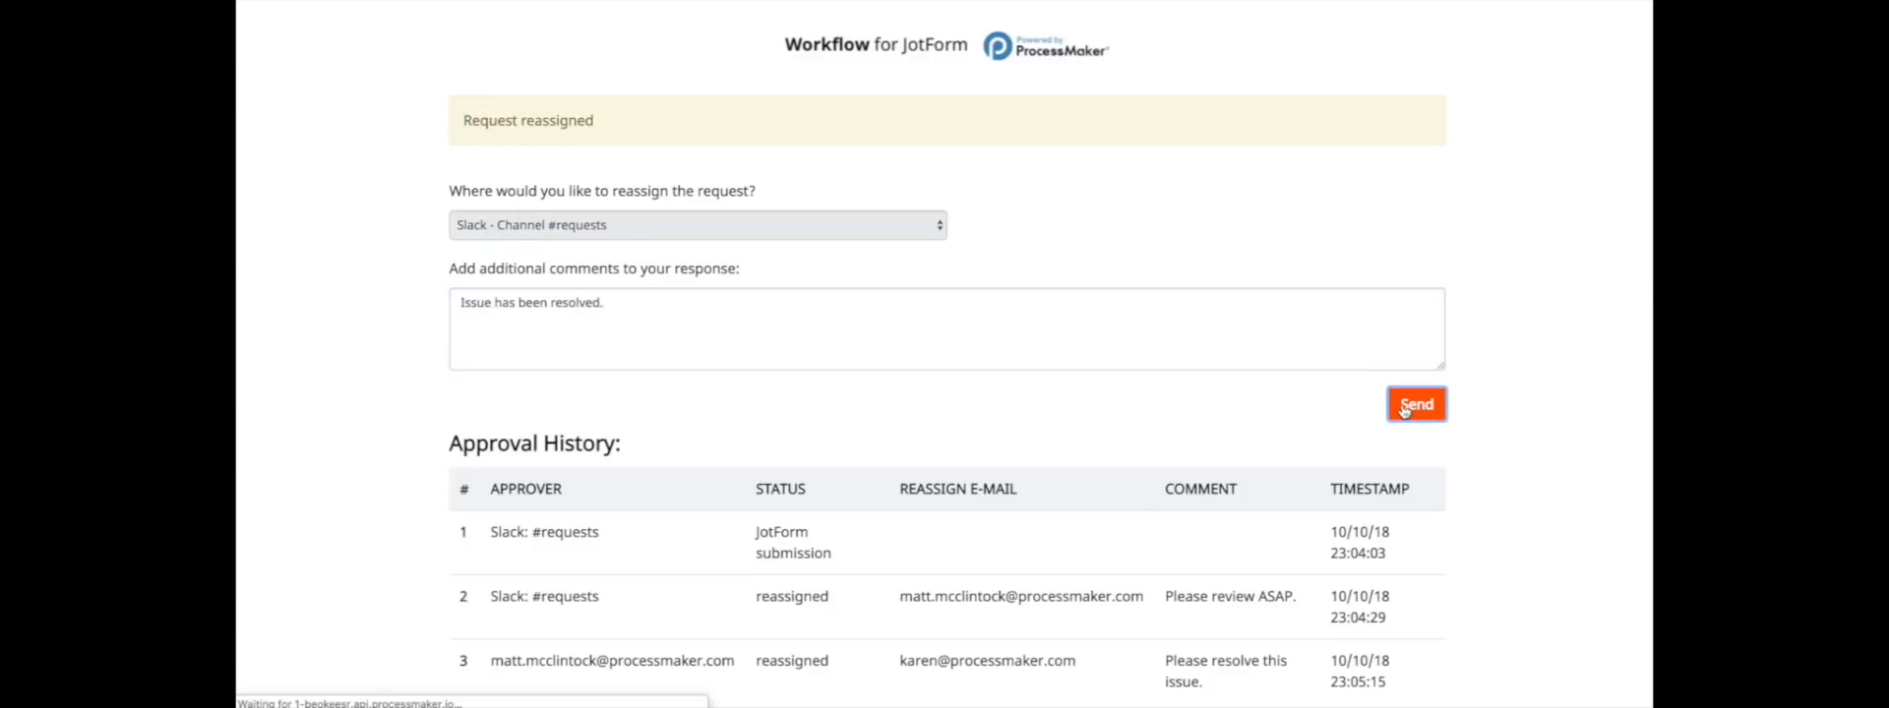
click(1416, 403)
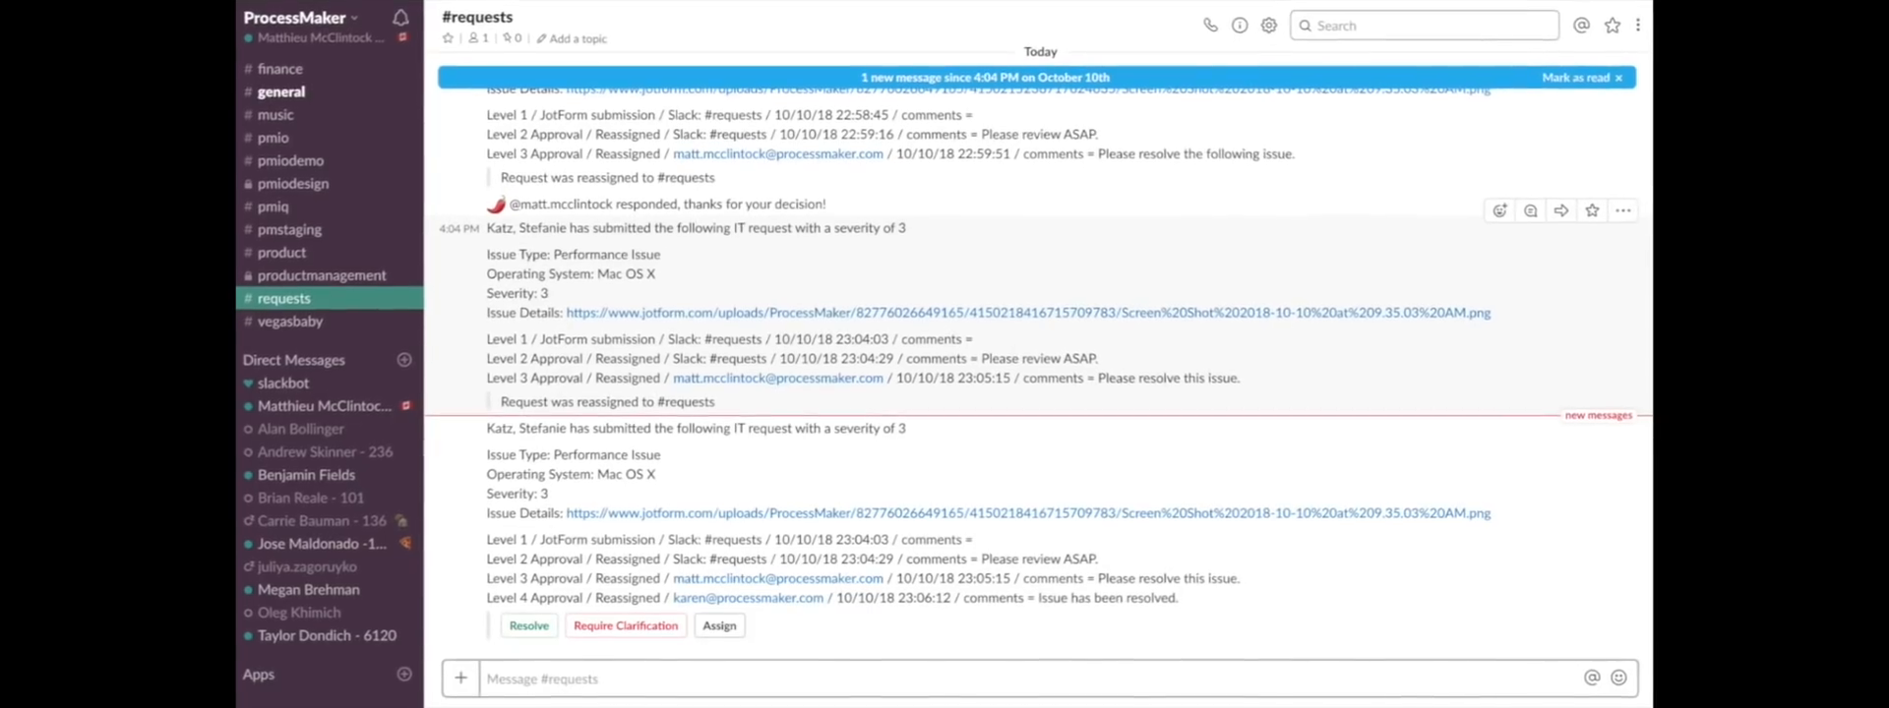